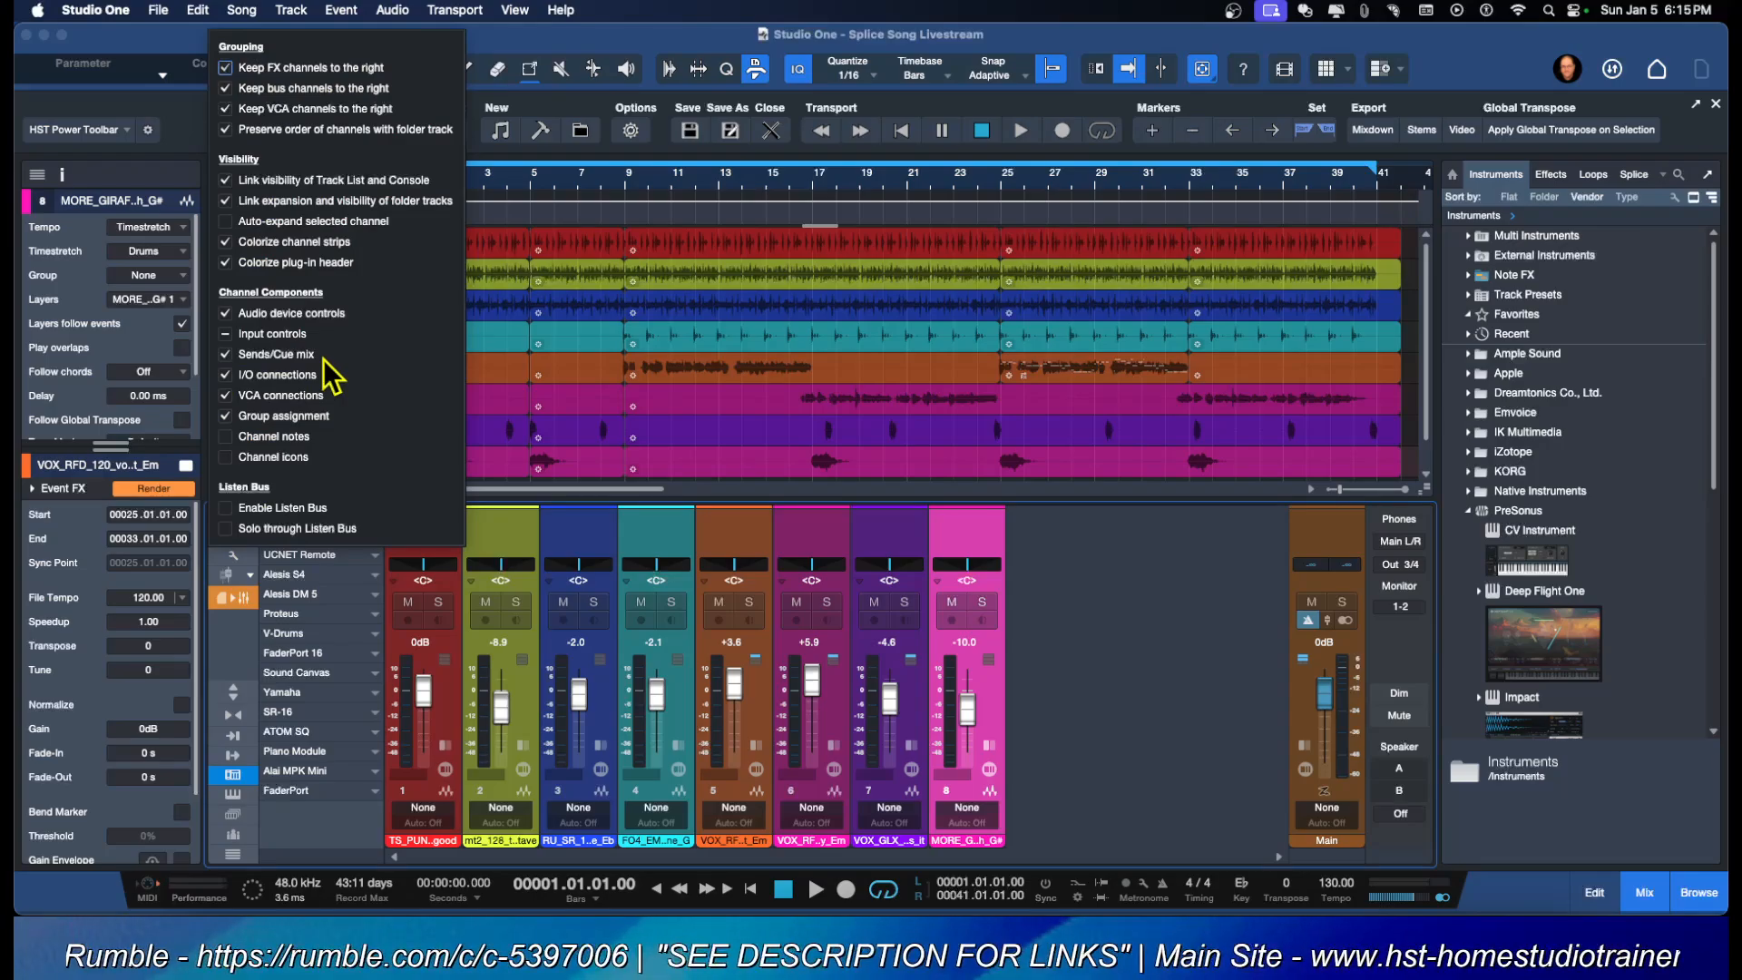
{"action": "mouse_move", "coordinate": [369, 338]}
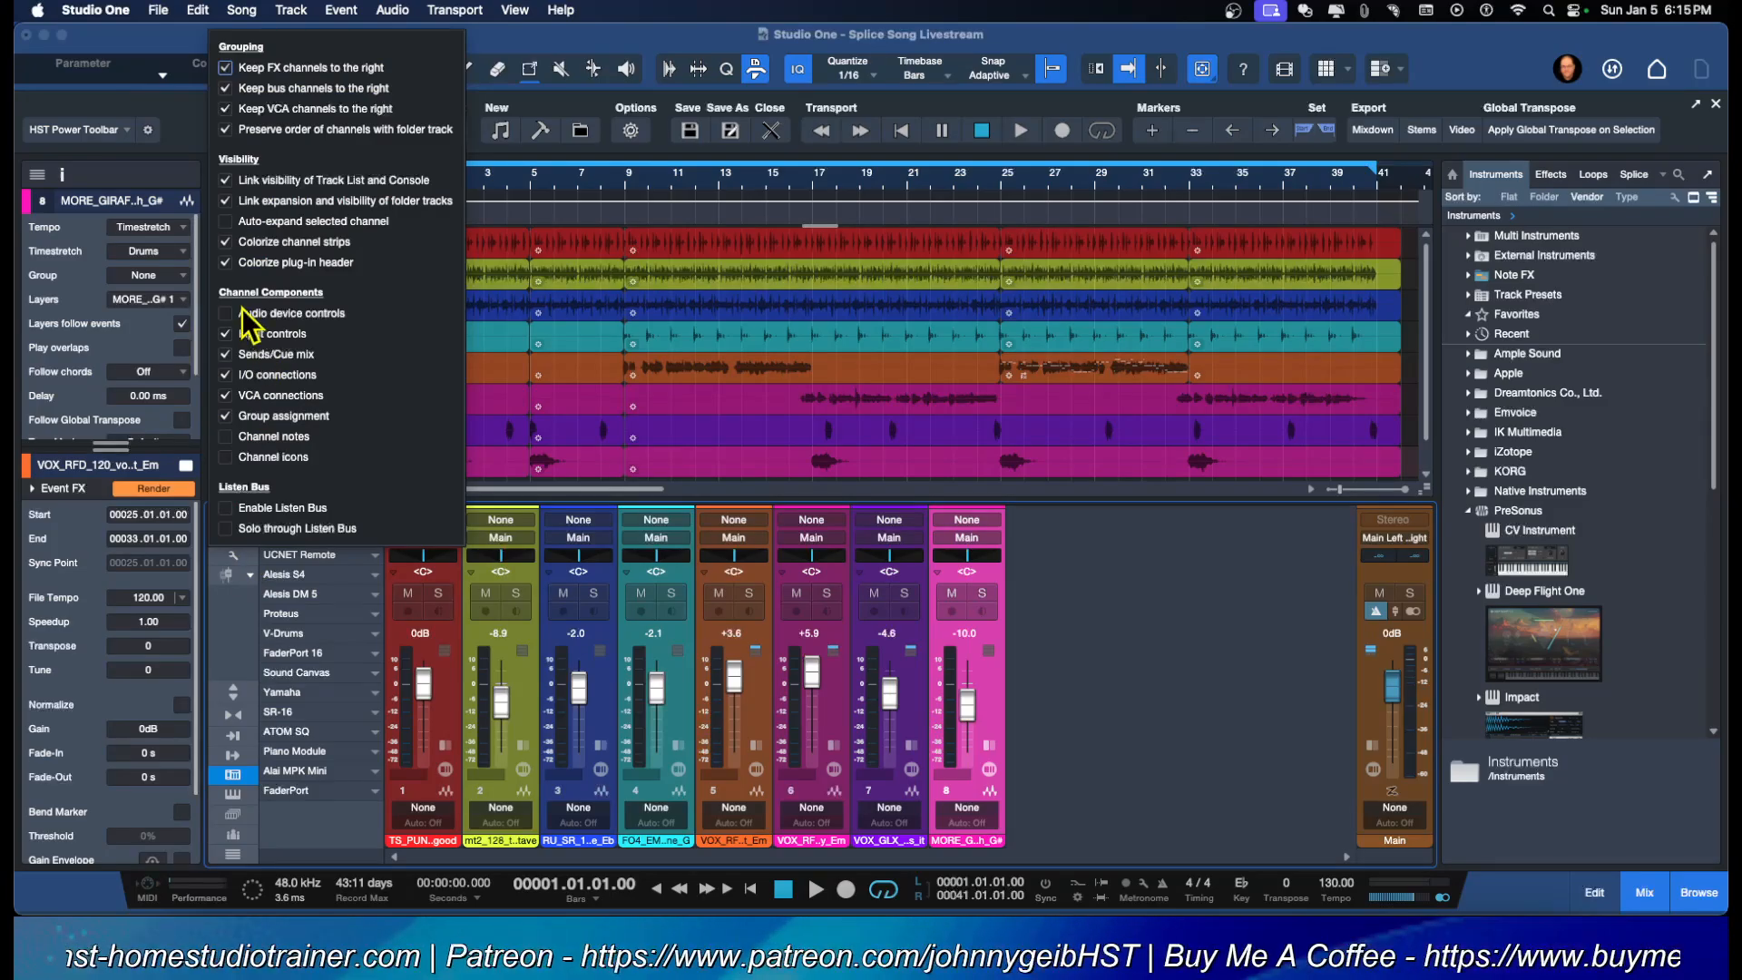
{"action": "mouse_move", "coordinate": [279, 324]}
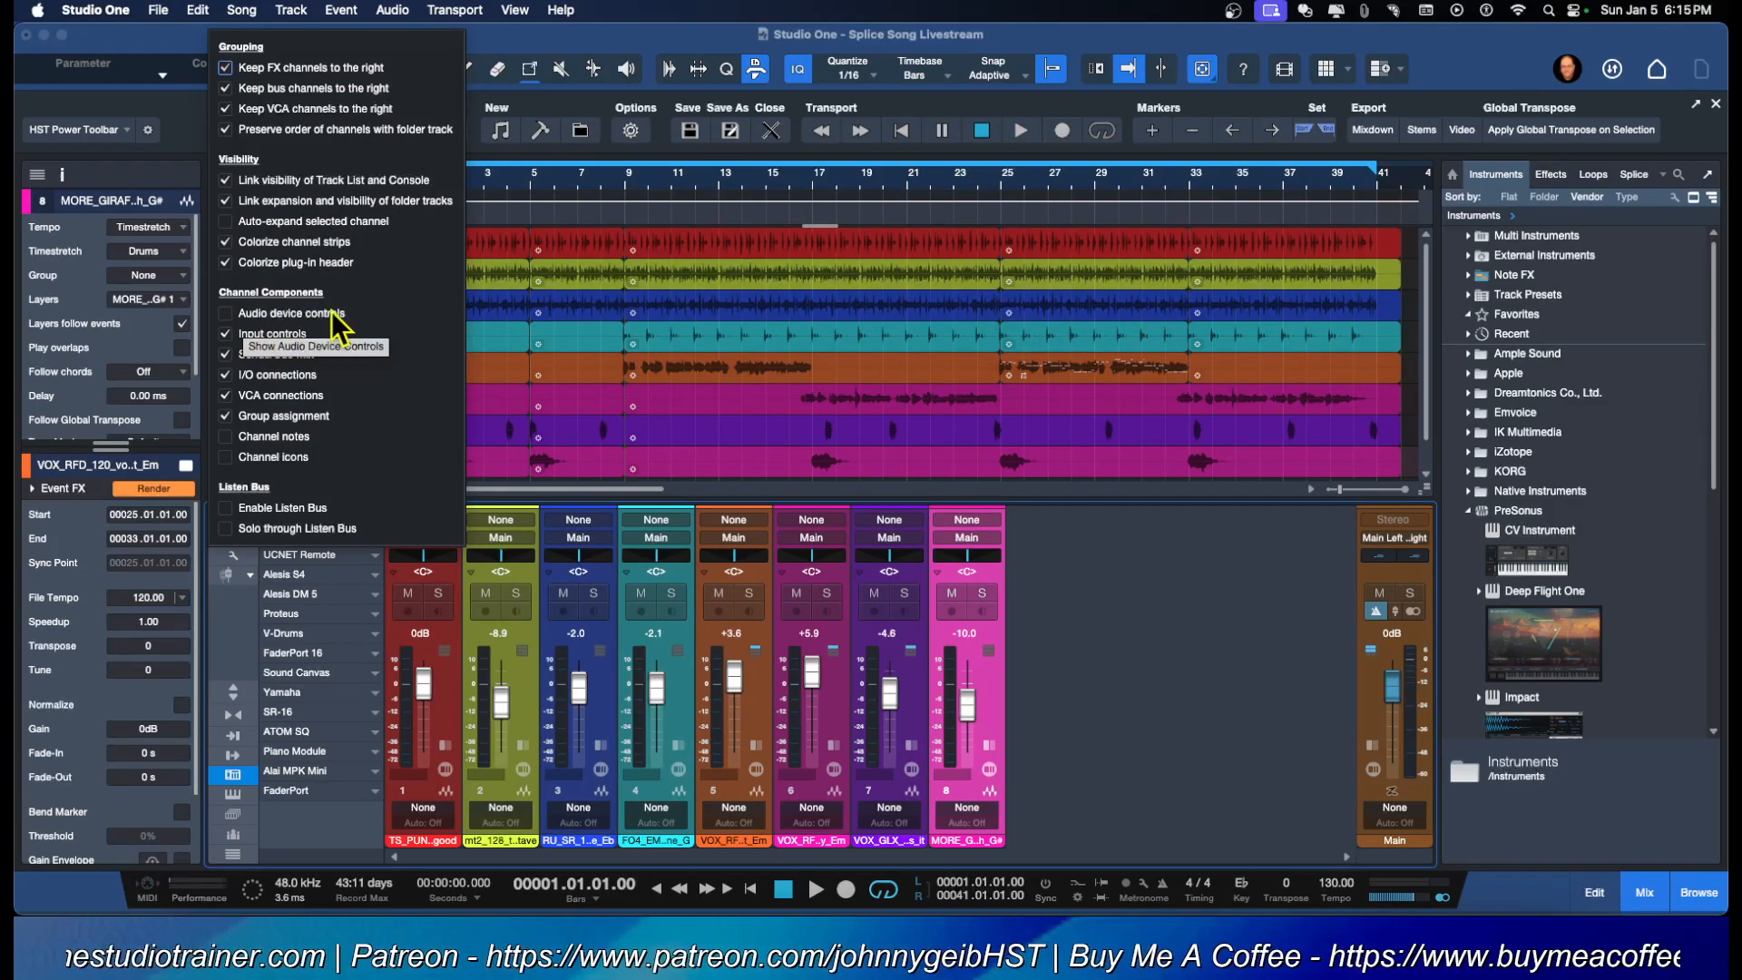
{"action": "left_click", "coordinate": [225, 313]}
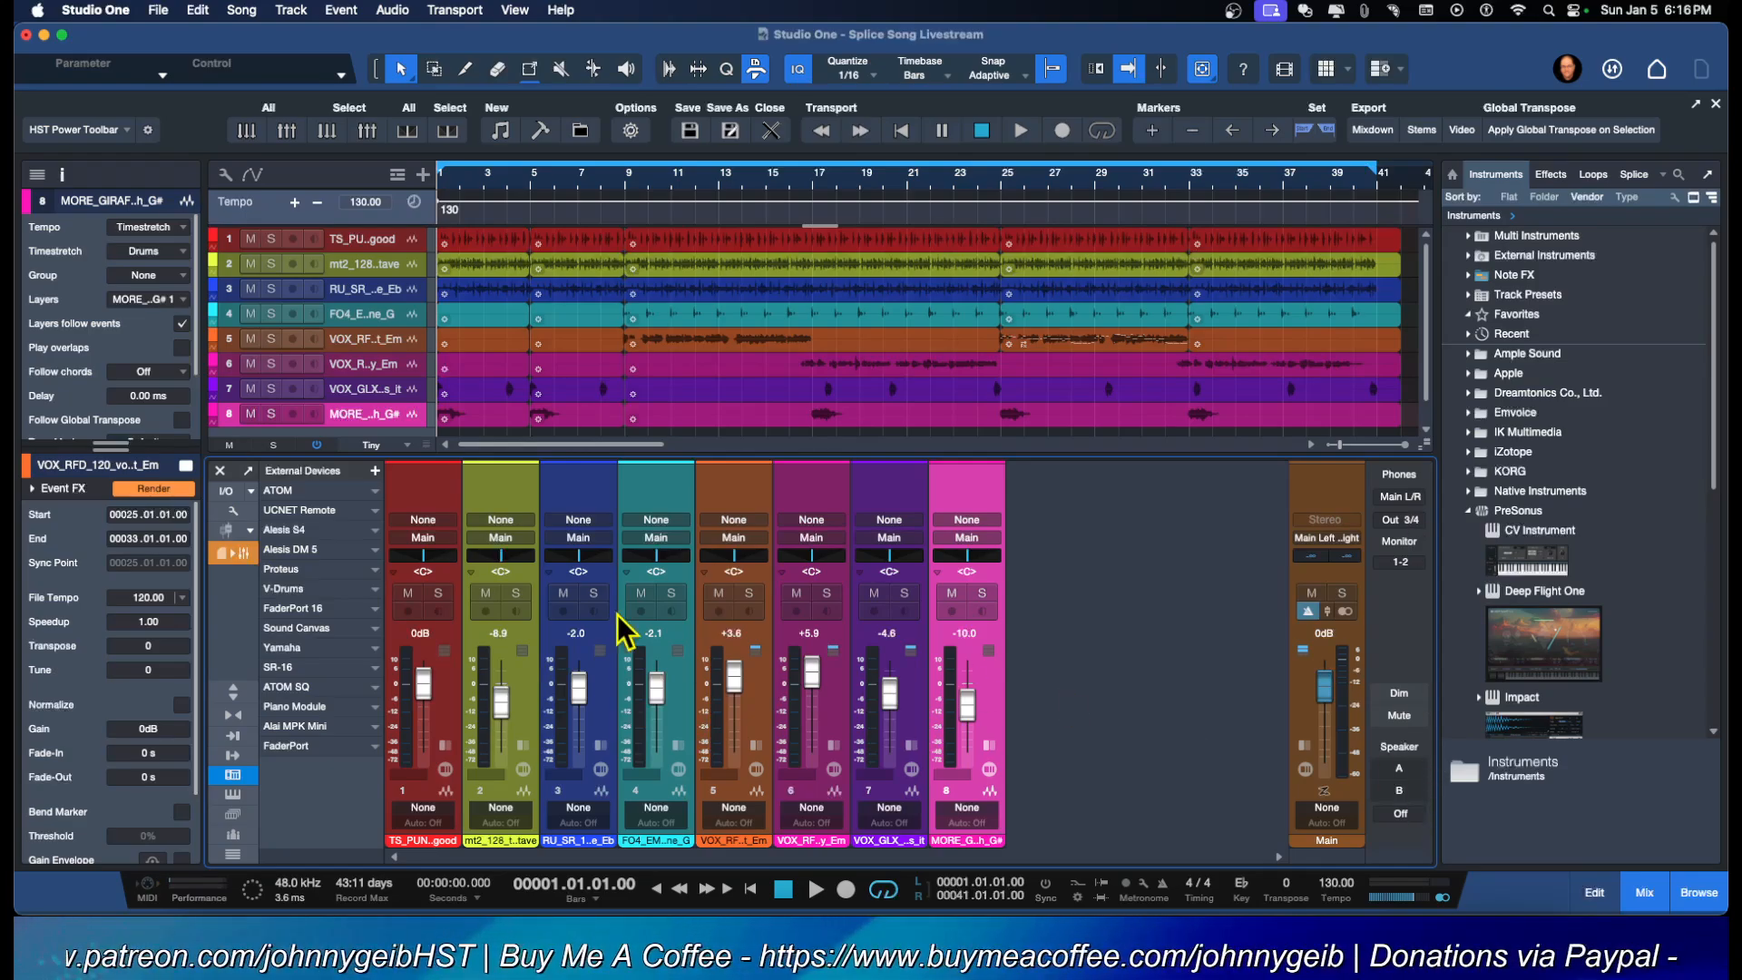
{"action": "mouse_move", "coordinate": [232, 551]}
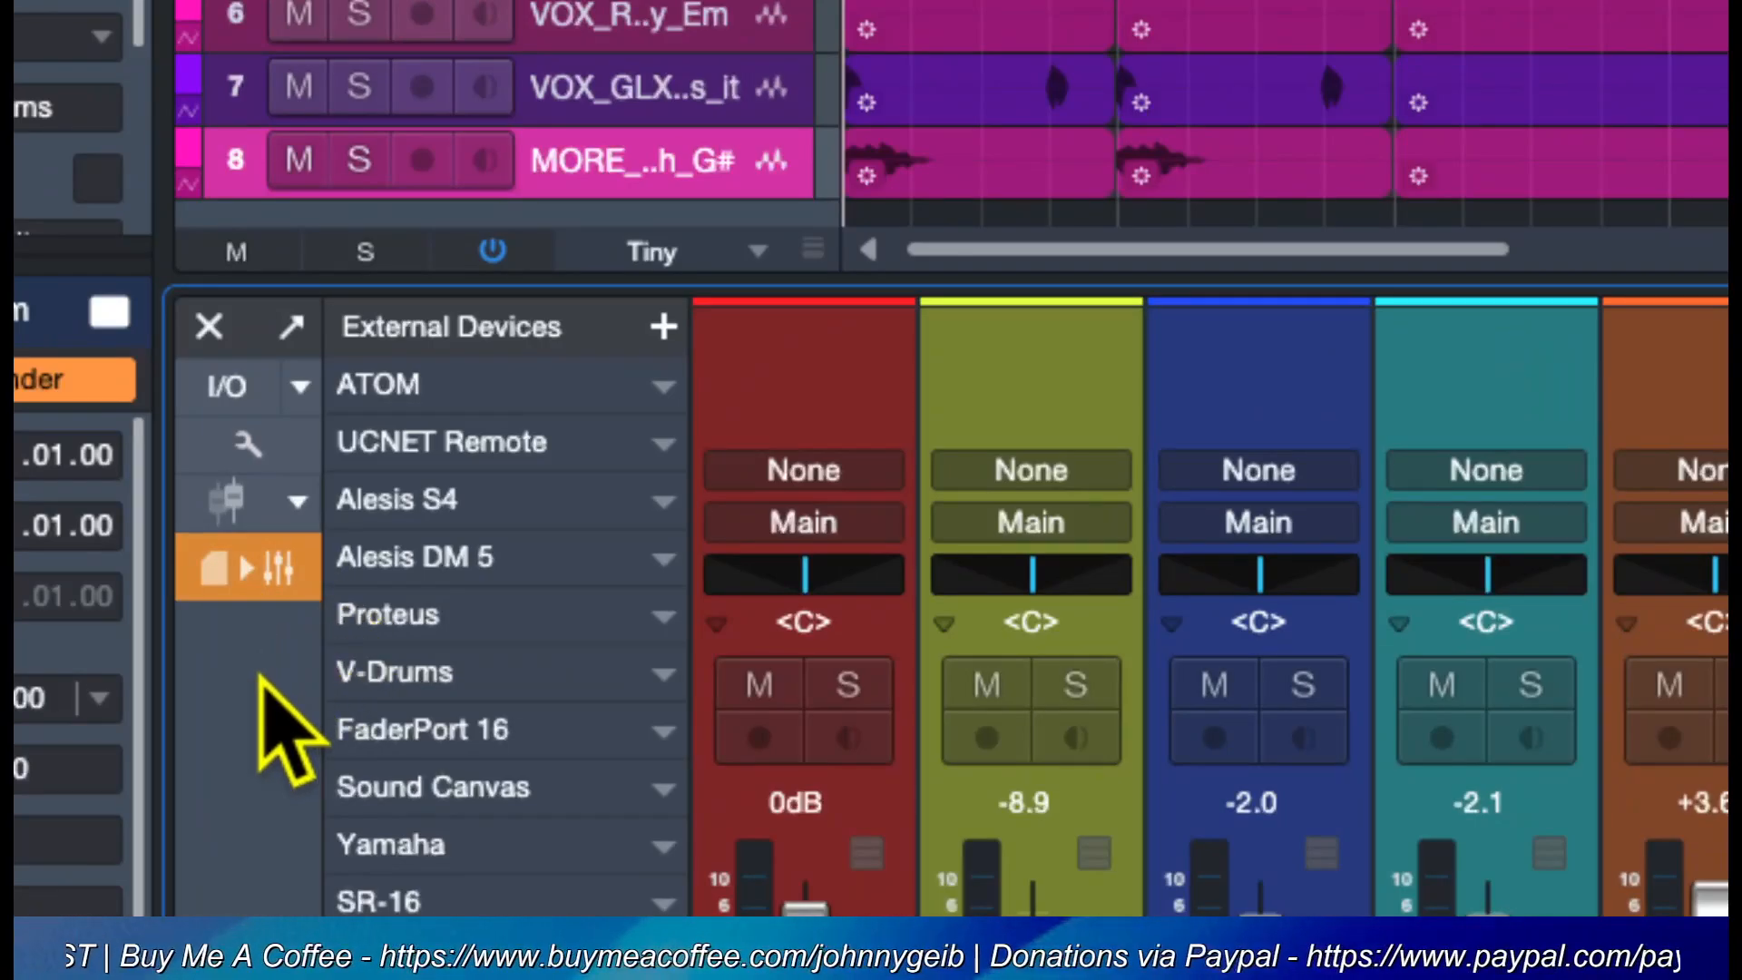
{"action": "mouse_move", "coordinate": [245, 581]}
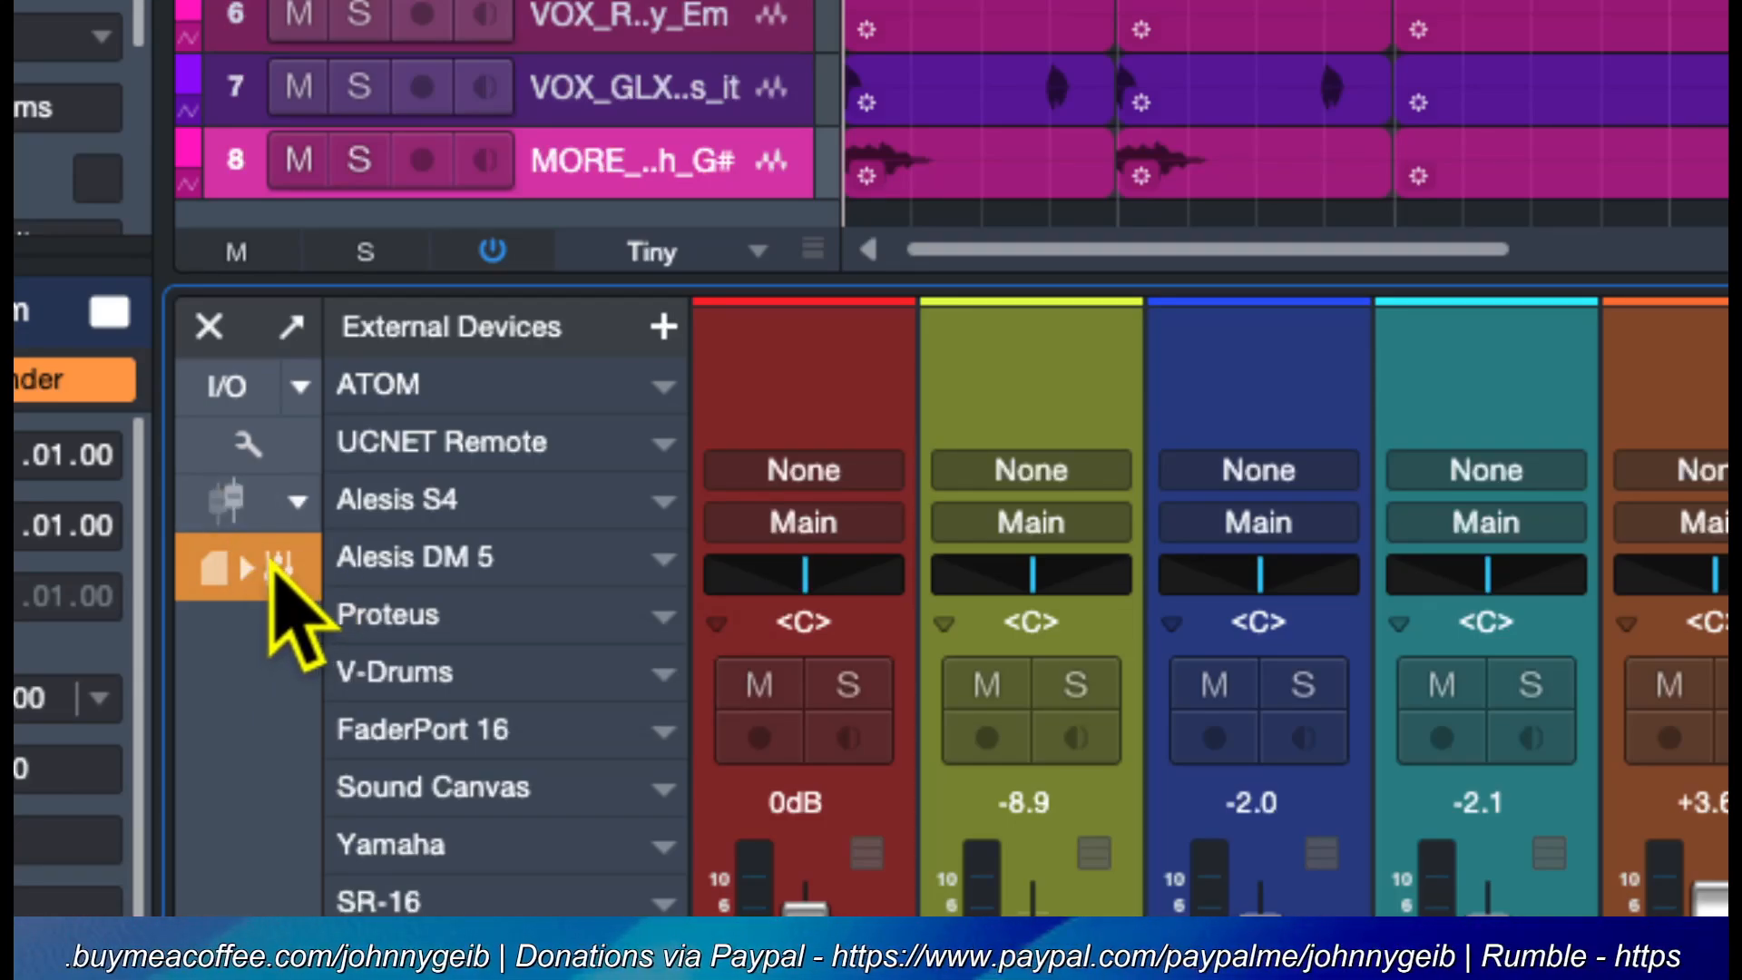
{"action": "mouse_move", "coordinate": [276, 575]}
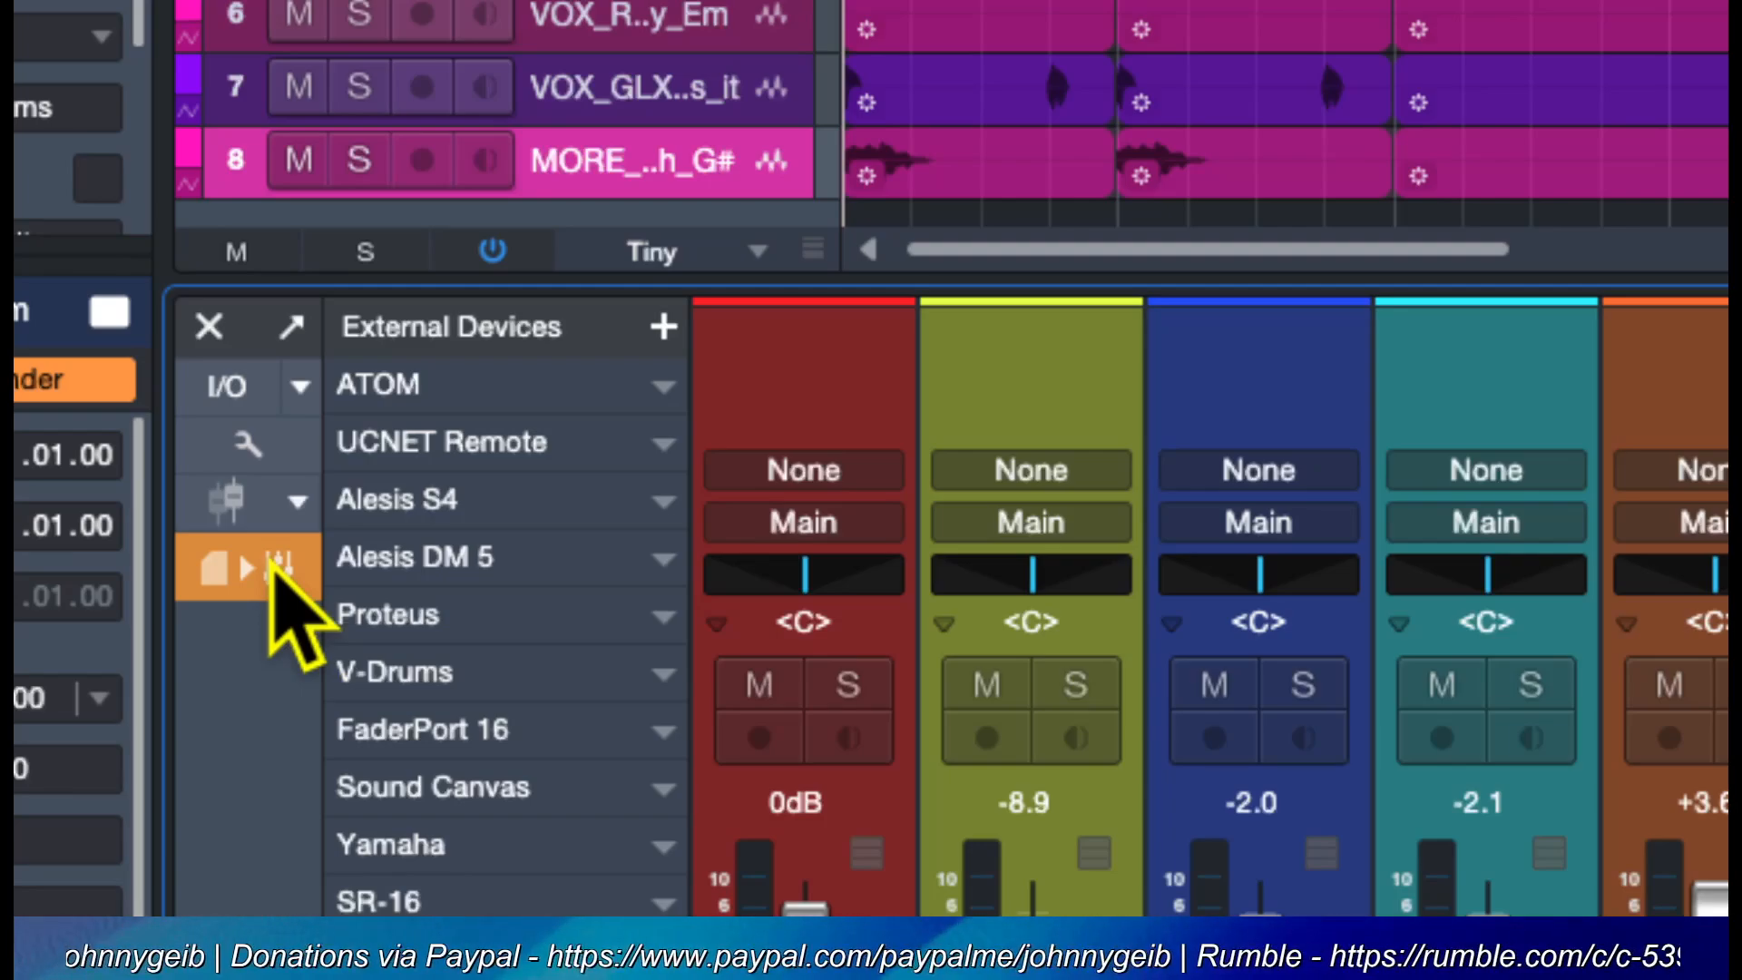
{"action": "mouse_move", "coordinate": [272, 595]}
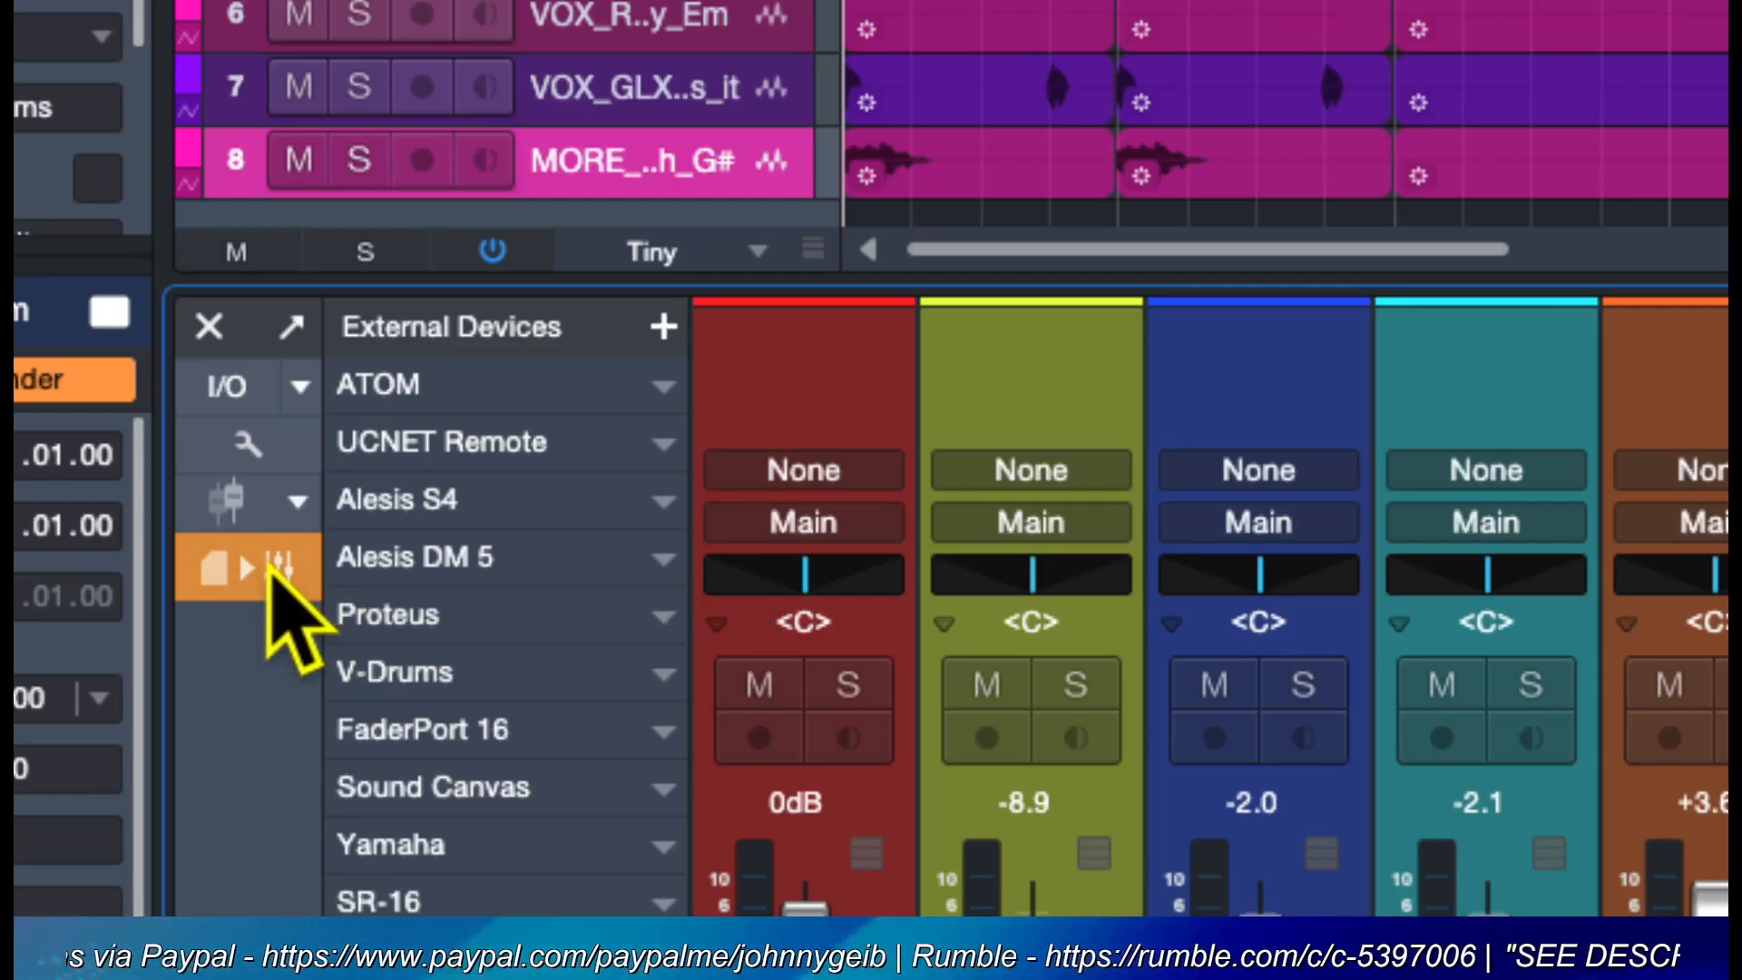
{"action": "mouse_move", "coordinate": [280, 568]}
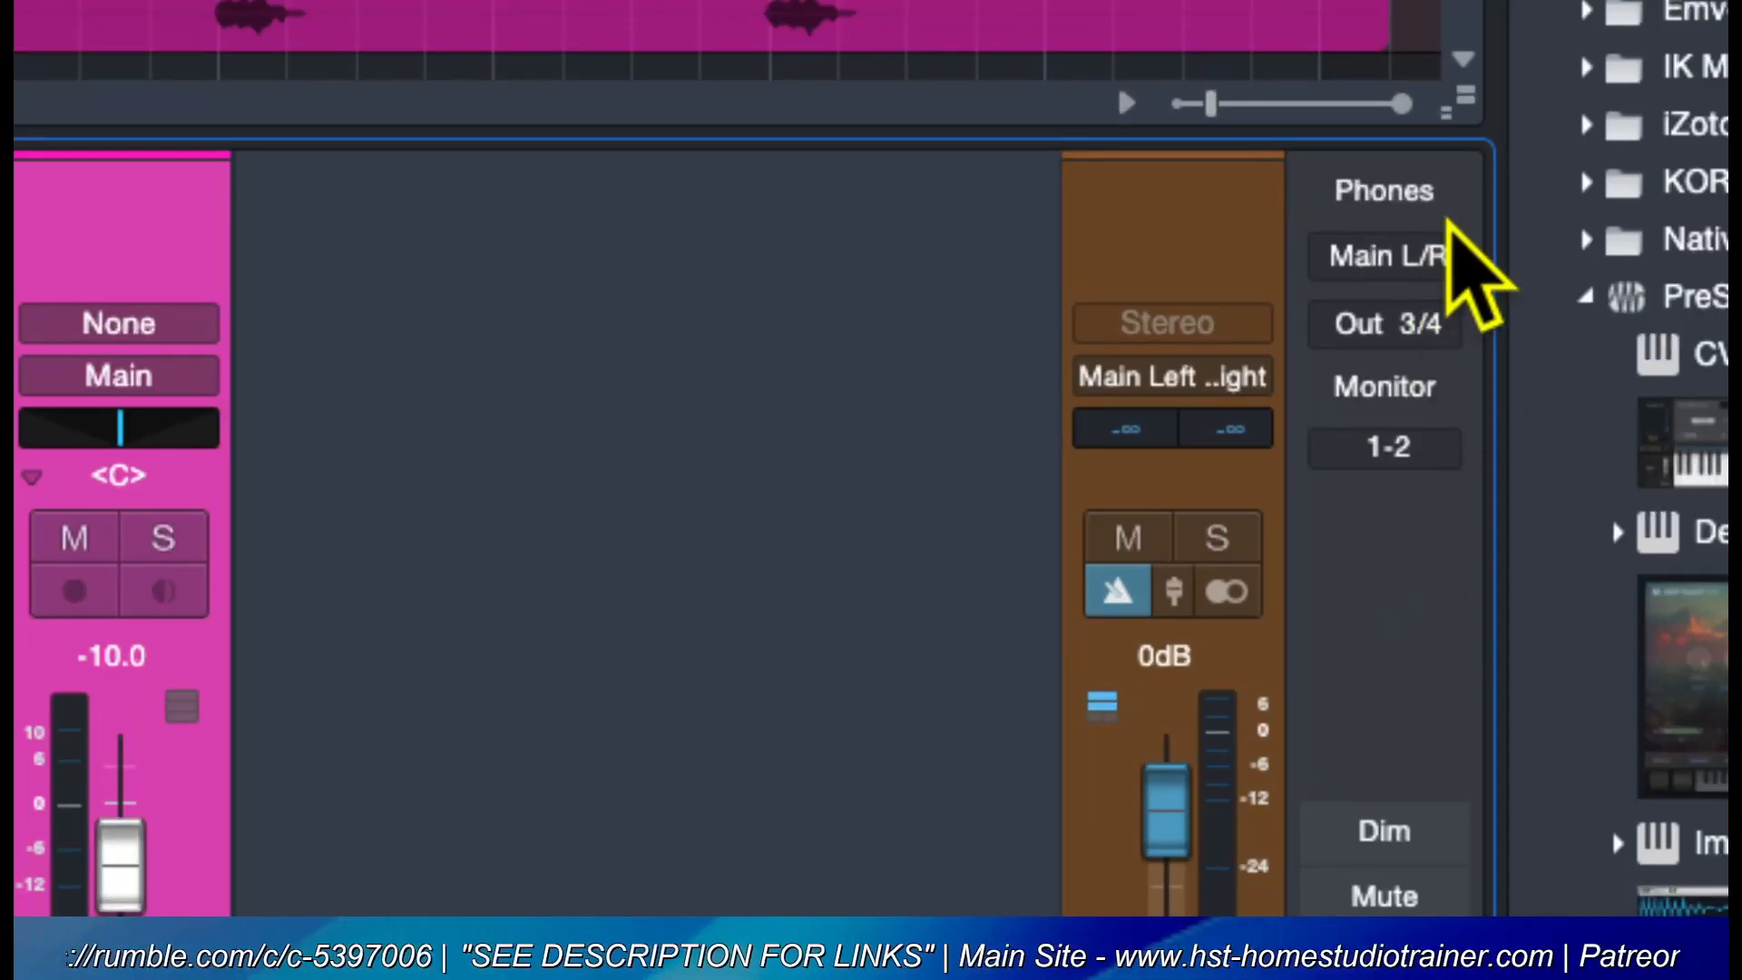
{"action": "mouse_move", "coordinate": [1403, 408]}
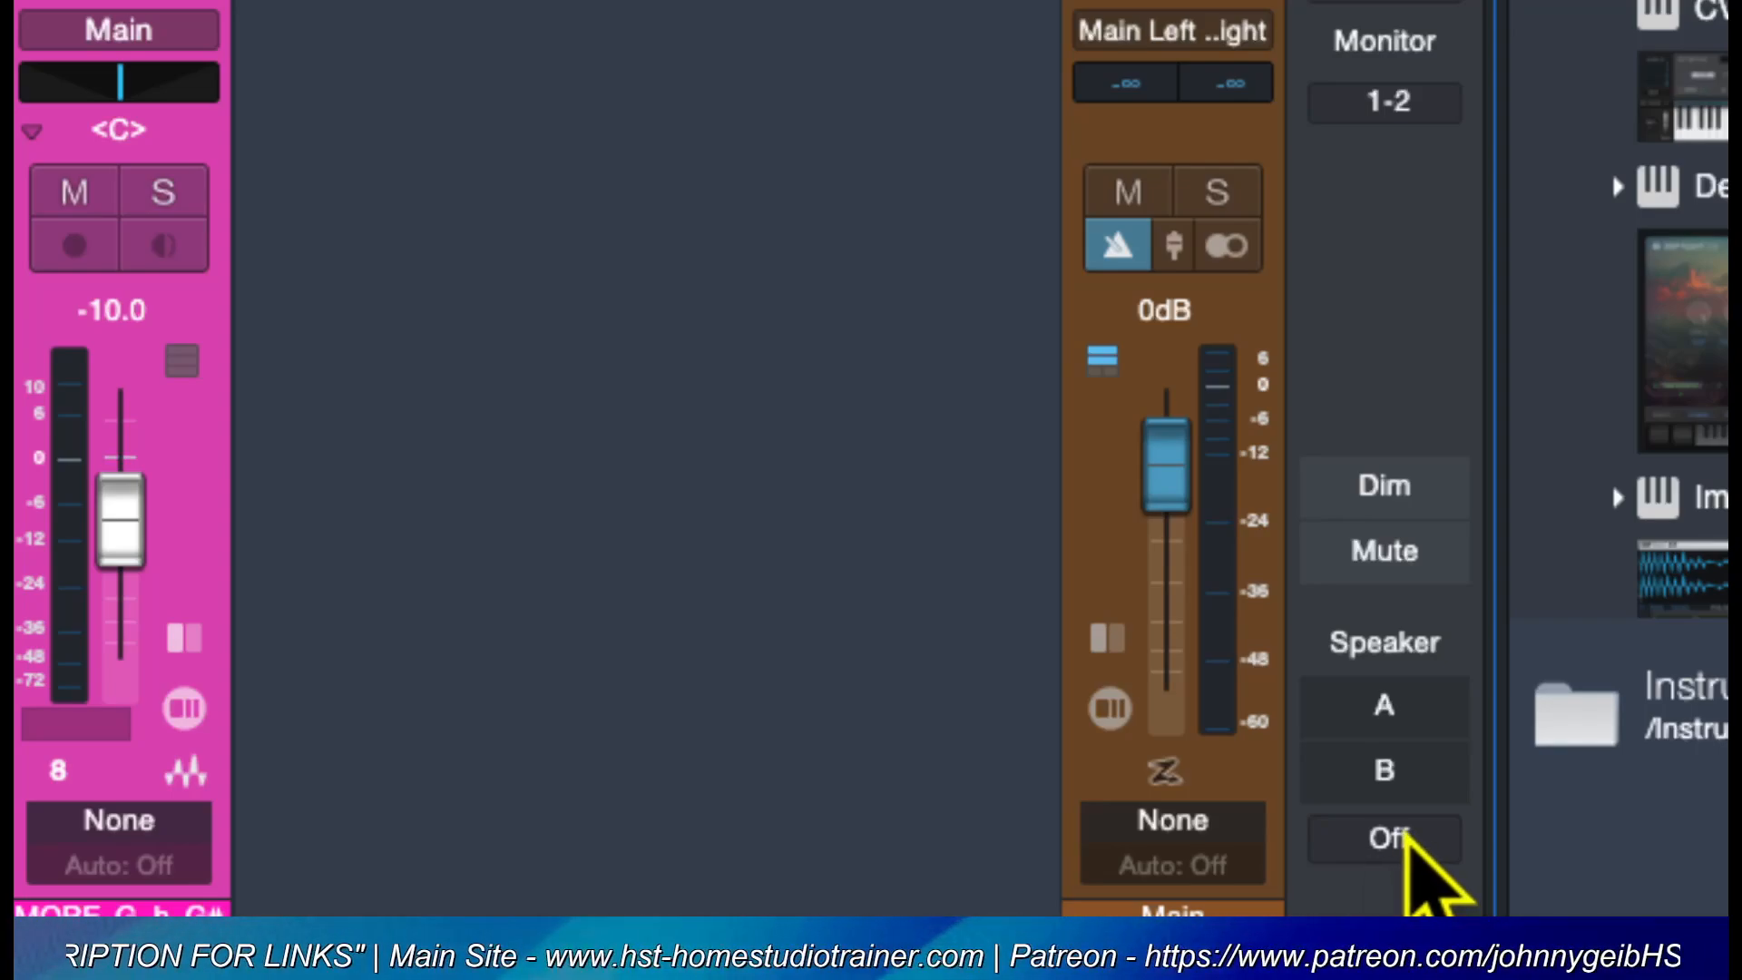
{"action": "mouse_move", "coordinate": [1394, 721]}
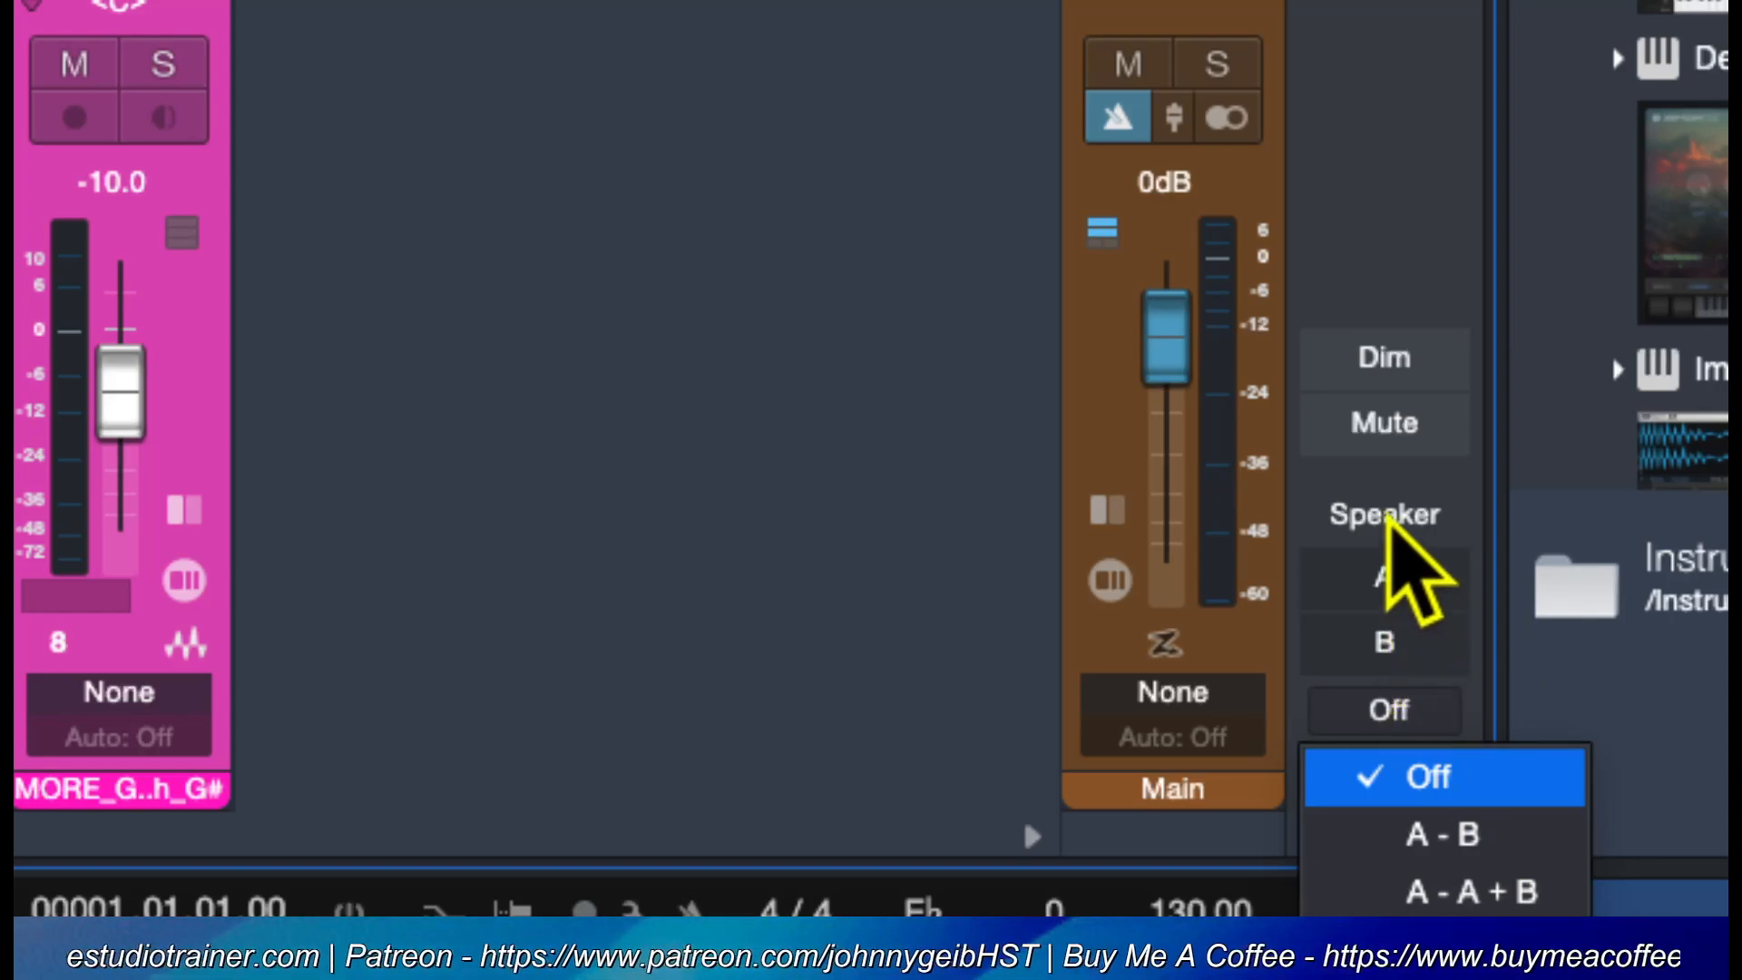
{"action": "mouse_move", "coordinate": [1395, 364]}
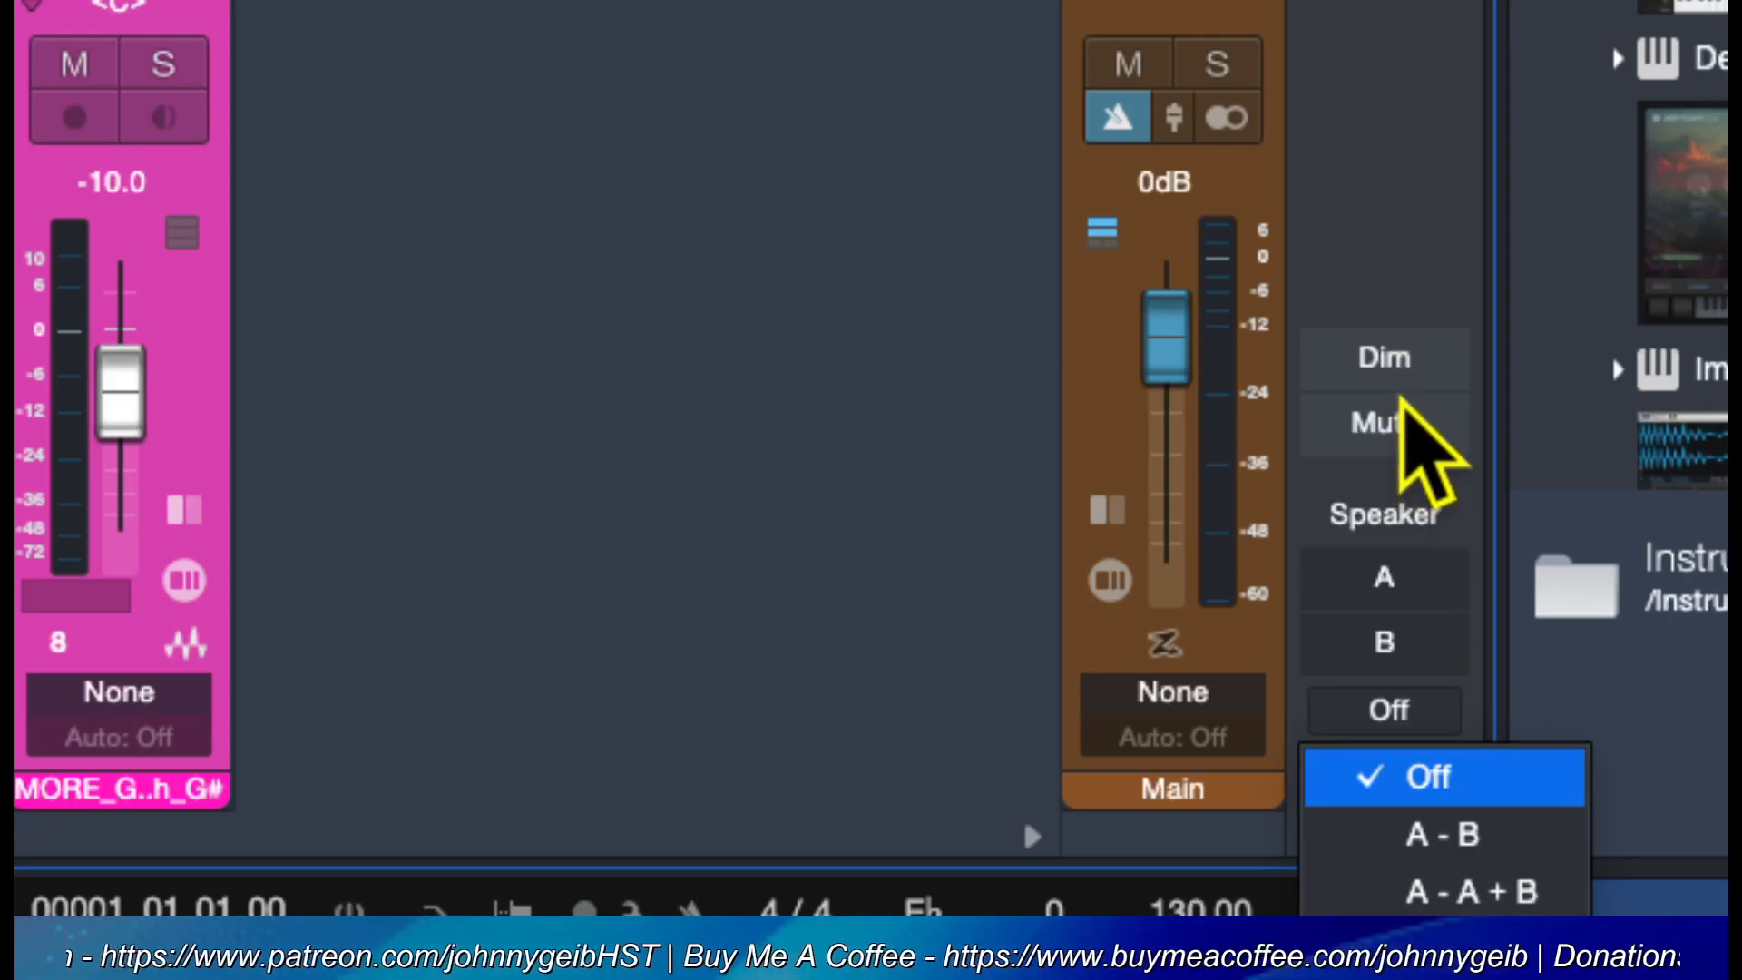
{"action": "mouse_move", "coordinate": [1397, 382]}
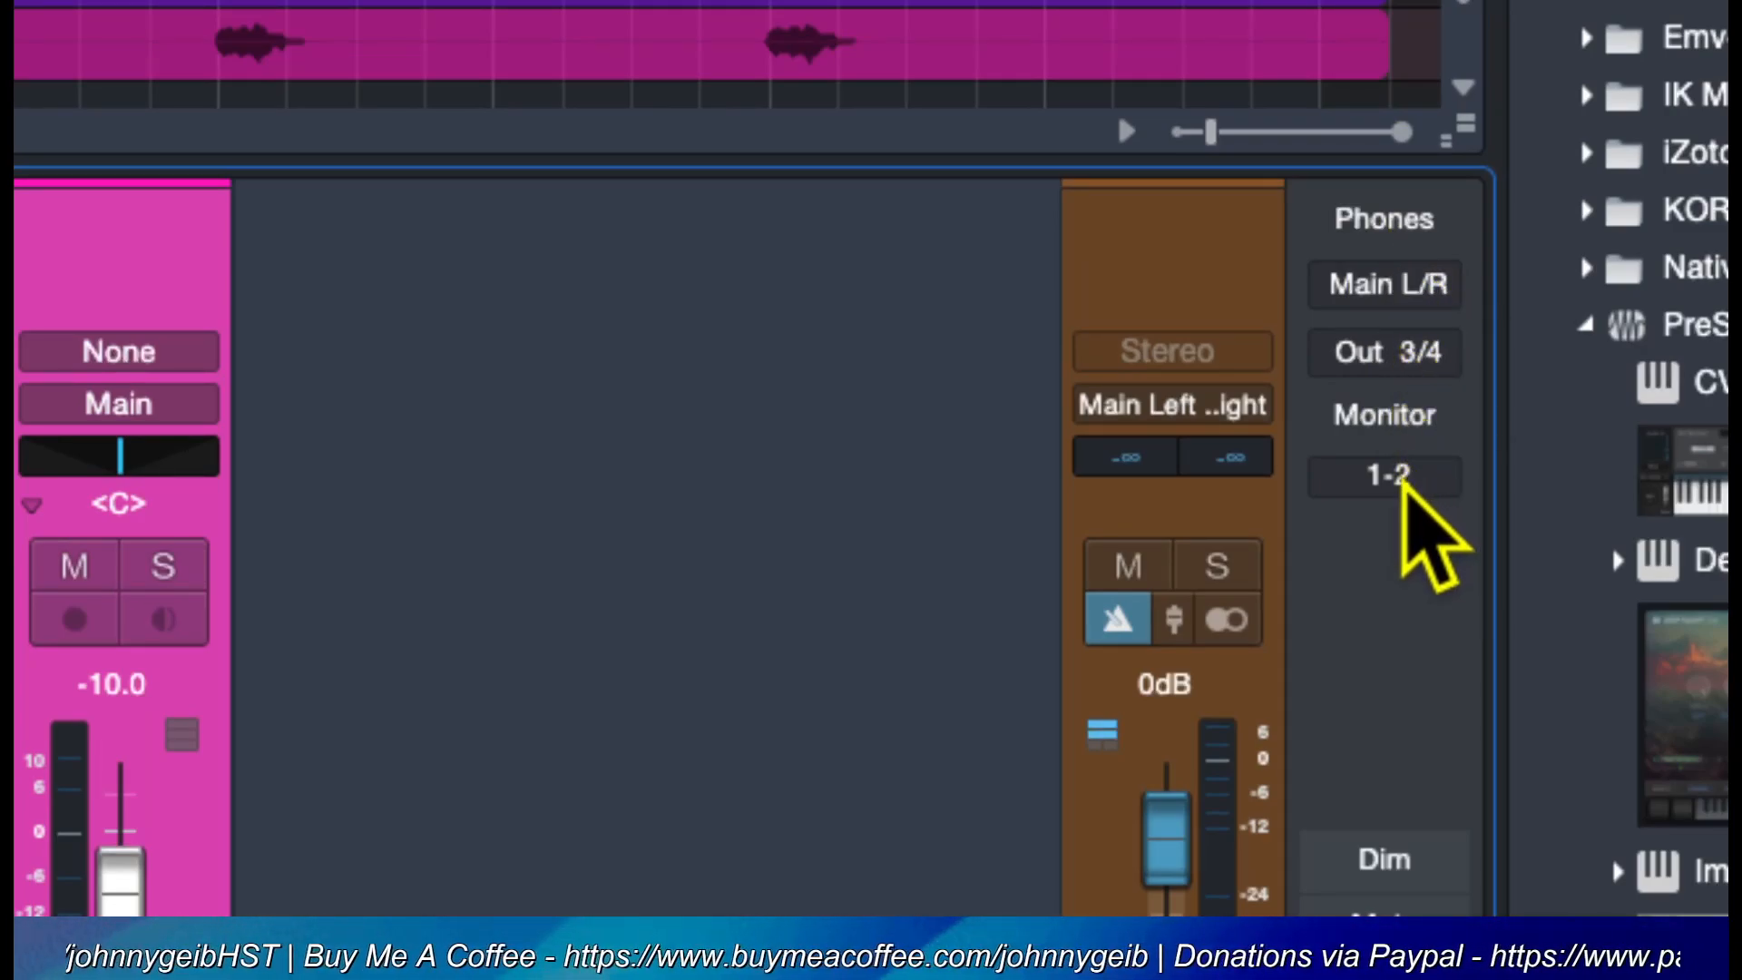
{"action": "left_click", "coordinate": [1383, 477]}
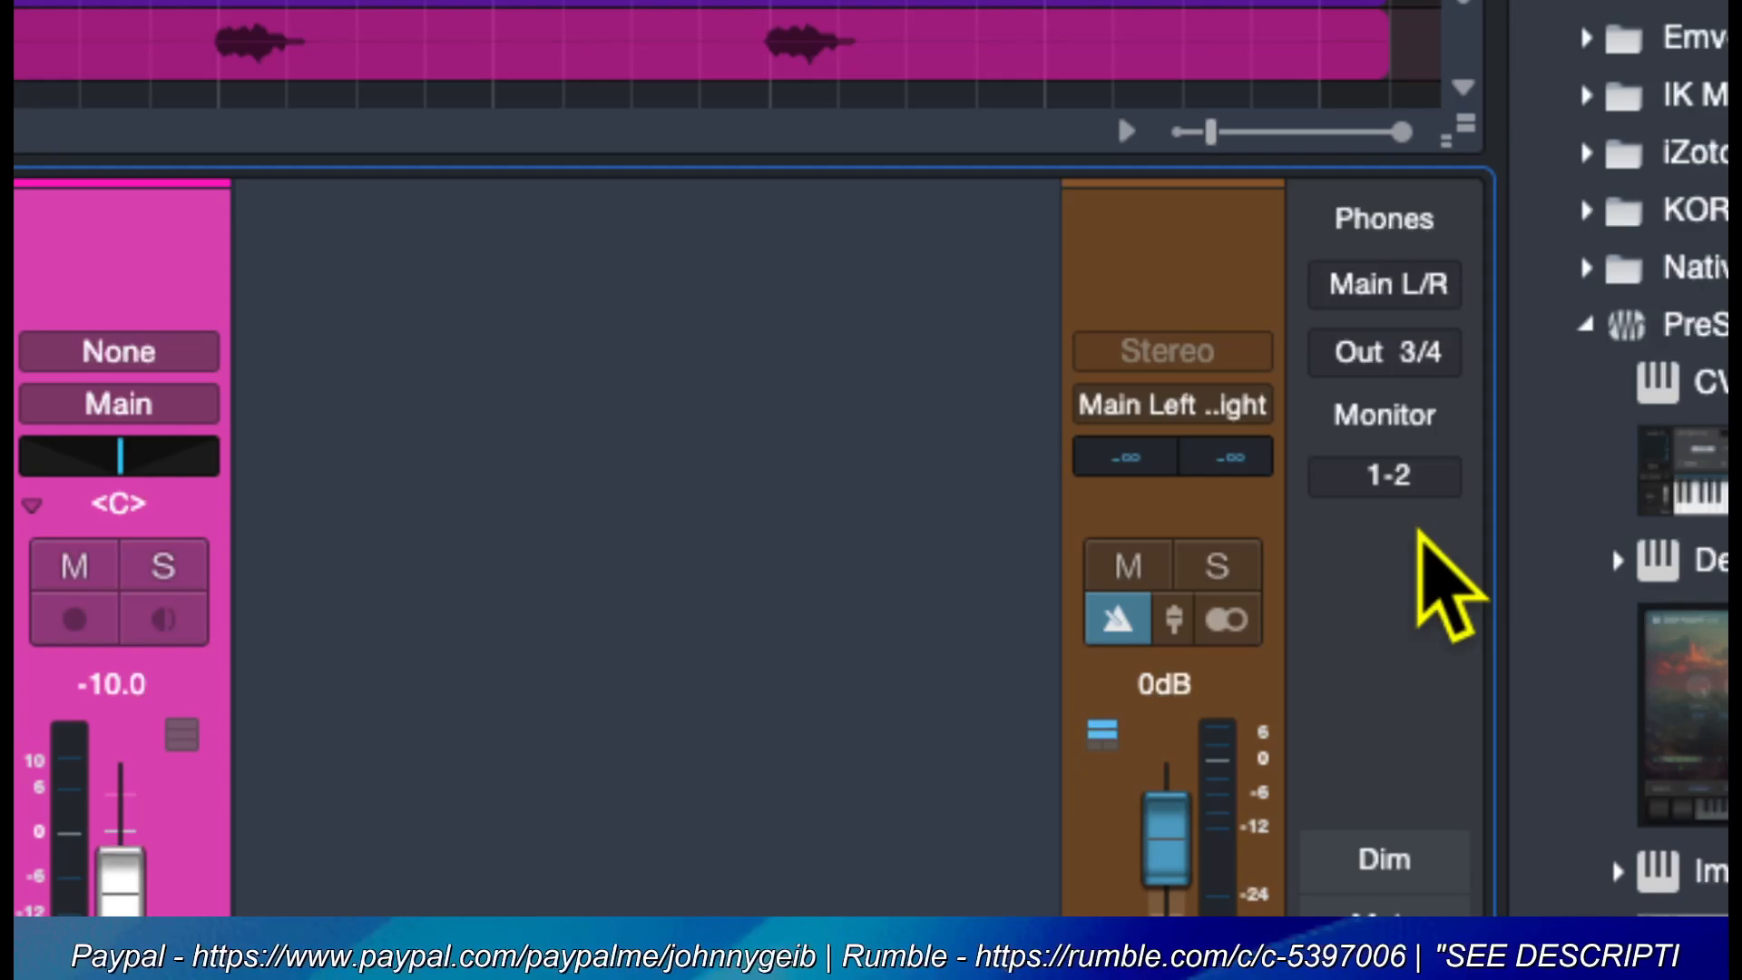
{"action": "left_click", "coordinate": [1384, 477]}
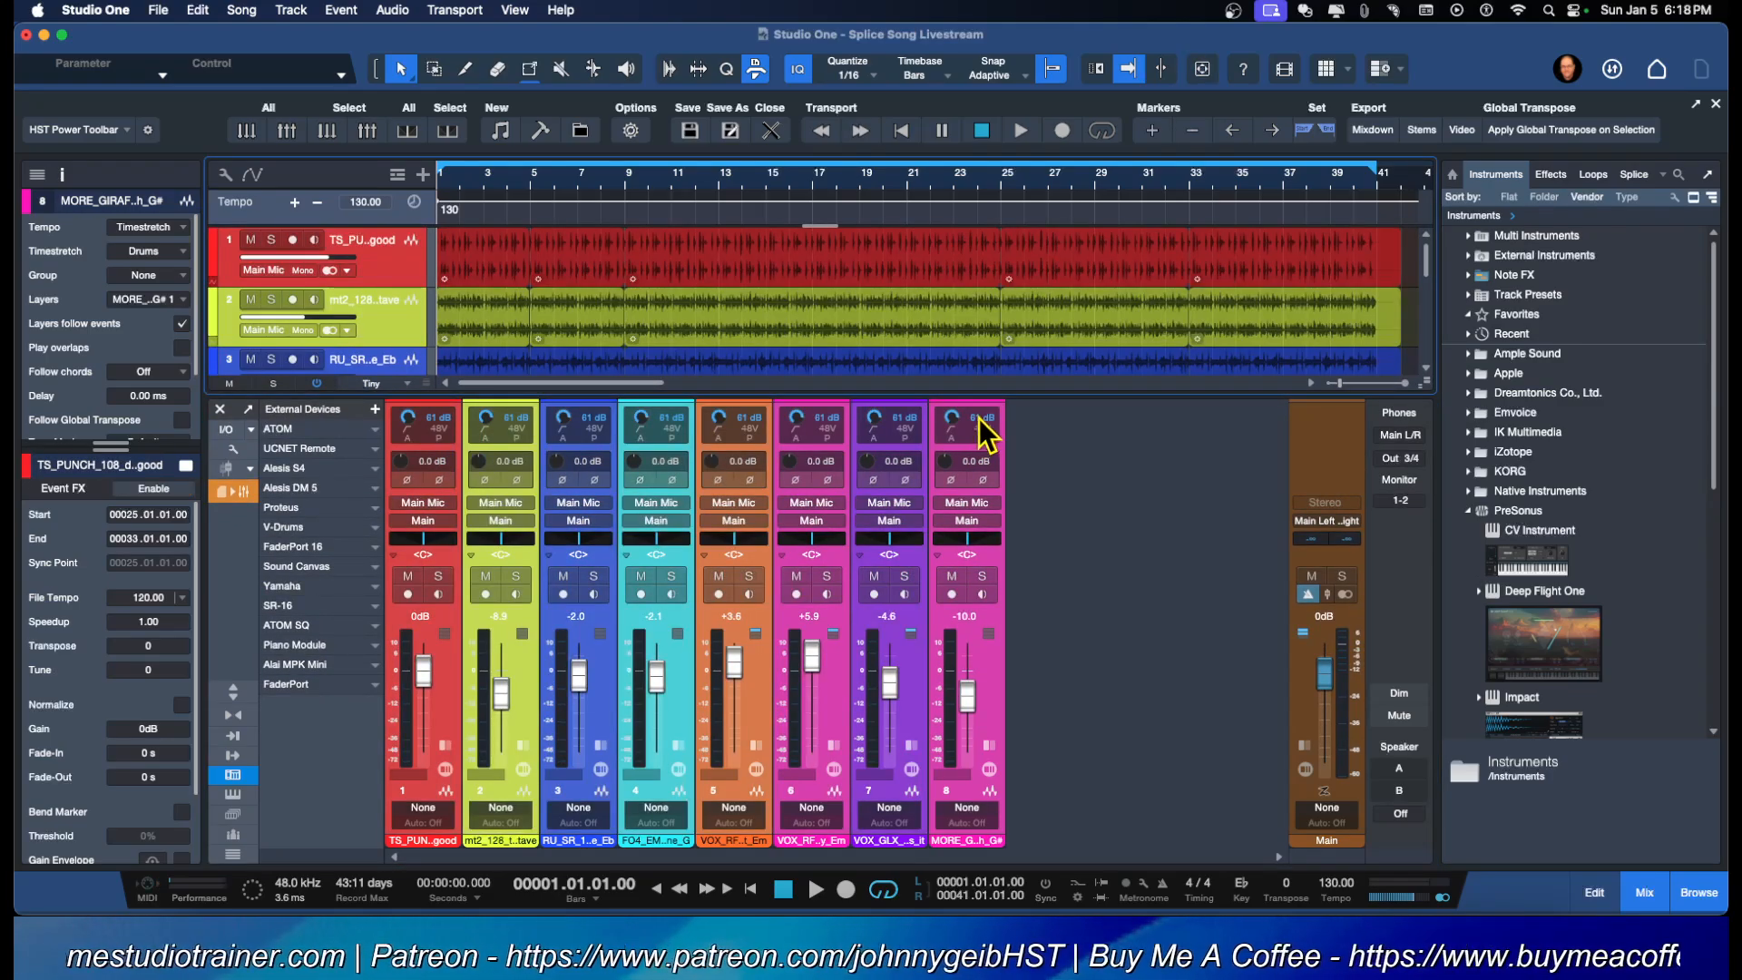
{"action": "mouse_move", "coordinate": [430, 469]}
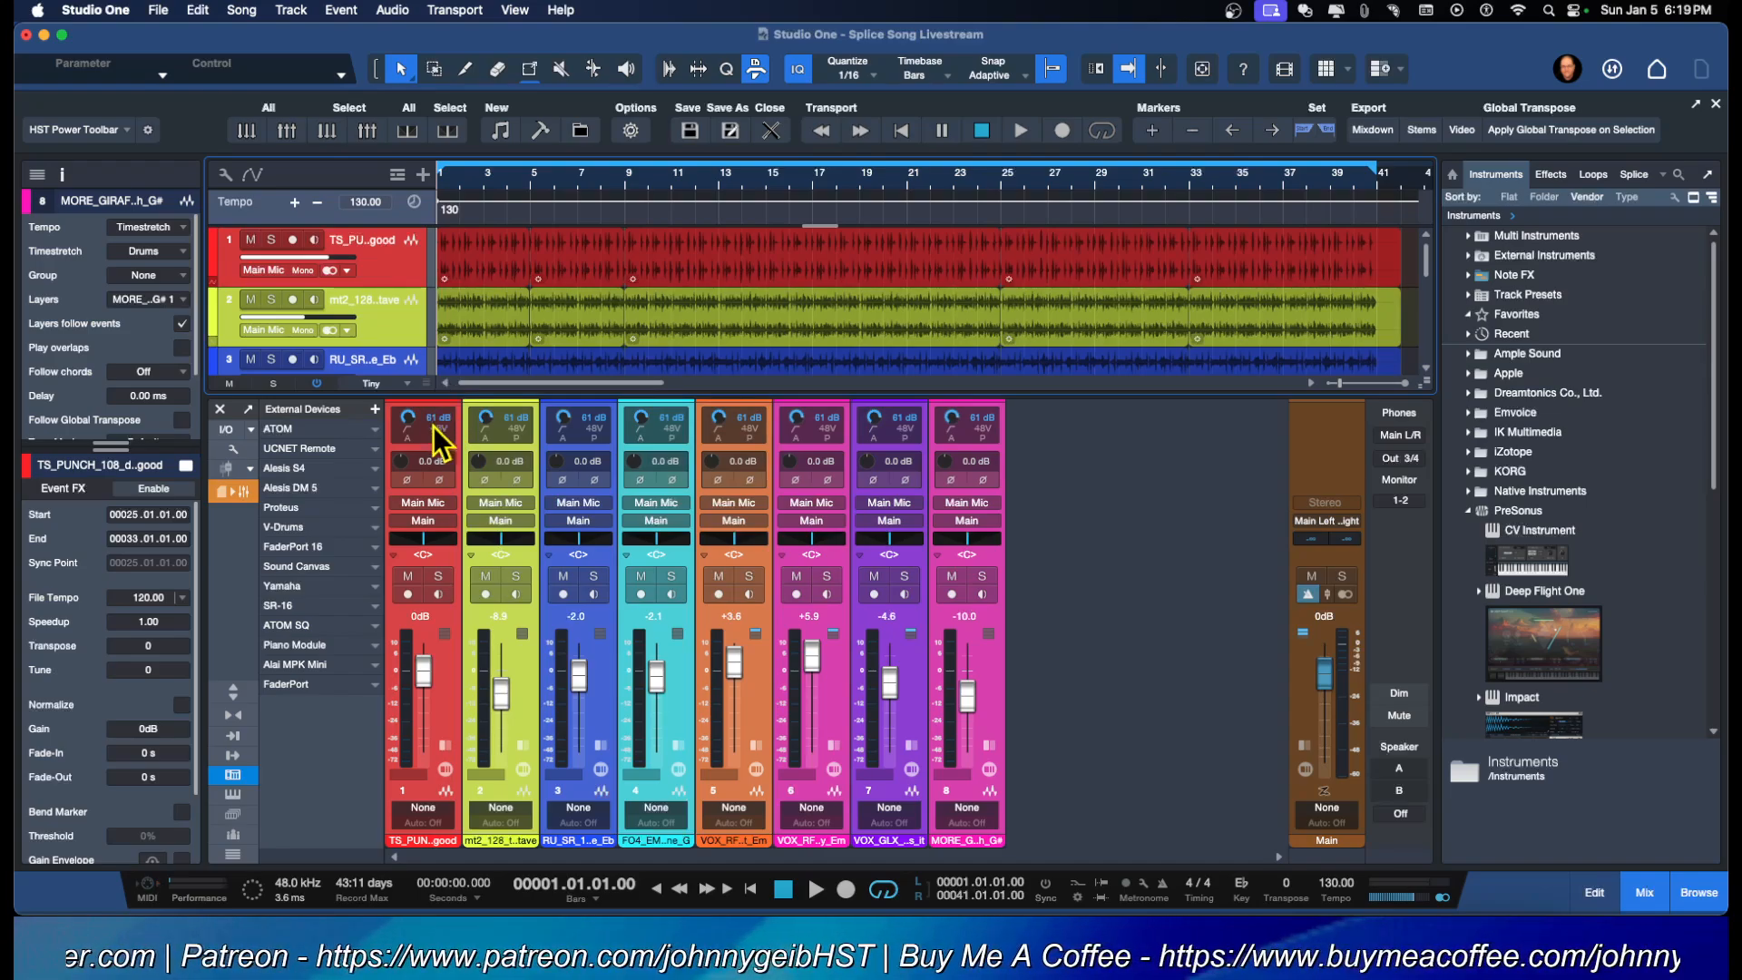
{"action": "mouse_move", "coordinate": [526, 433]}
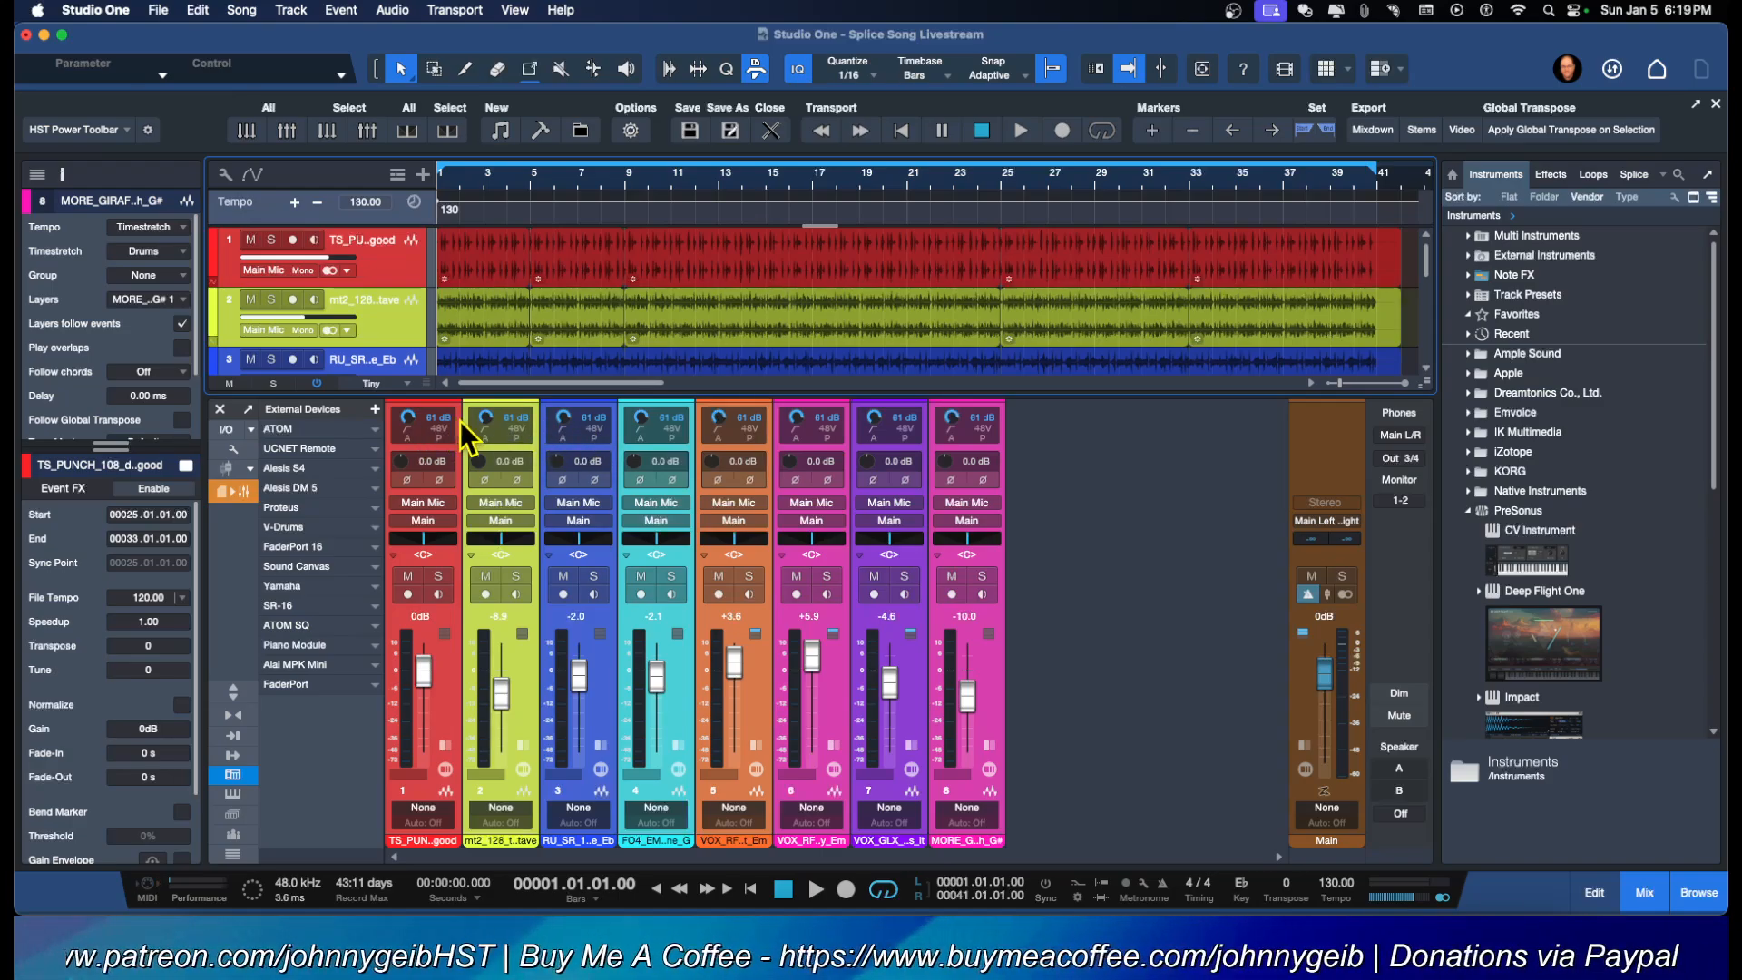
{"action": "mouse_move", "coordinate": [1032, 437]}
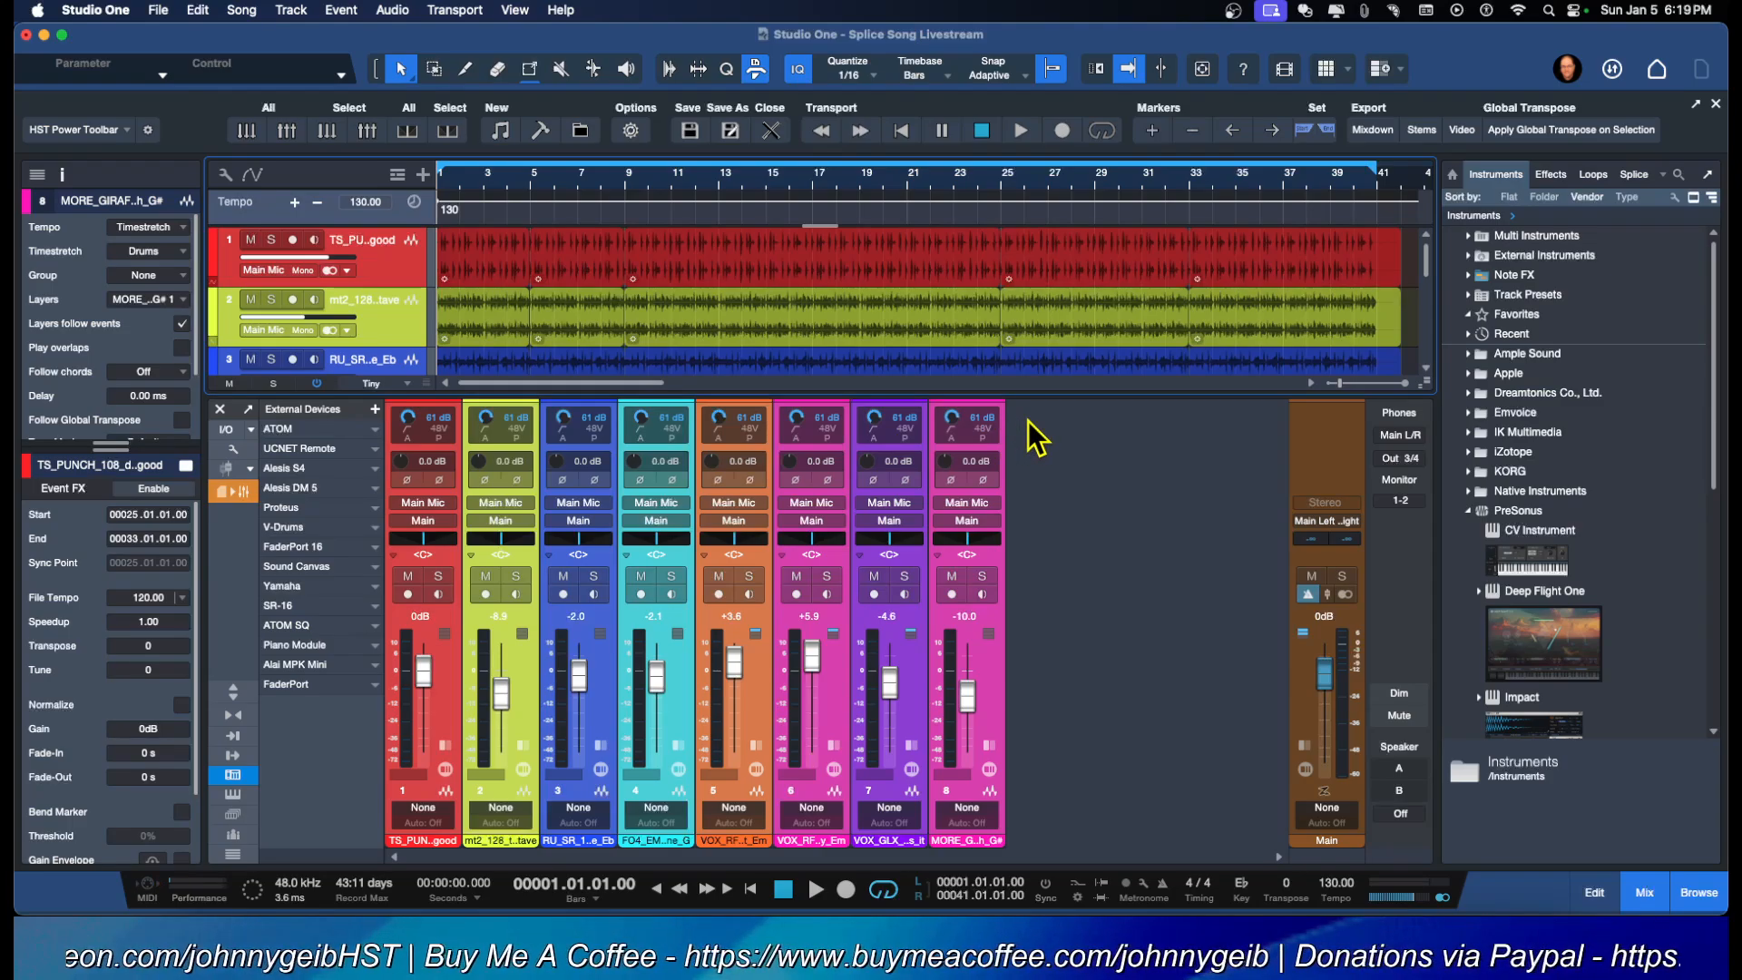
{"action": "mouse_move", "coordinate": [699, 443]}
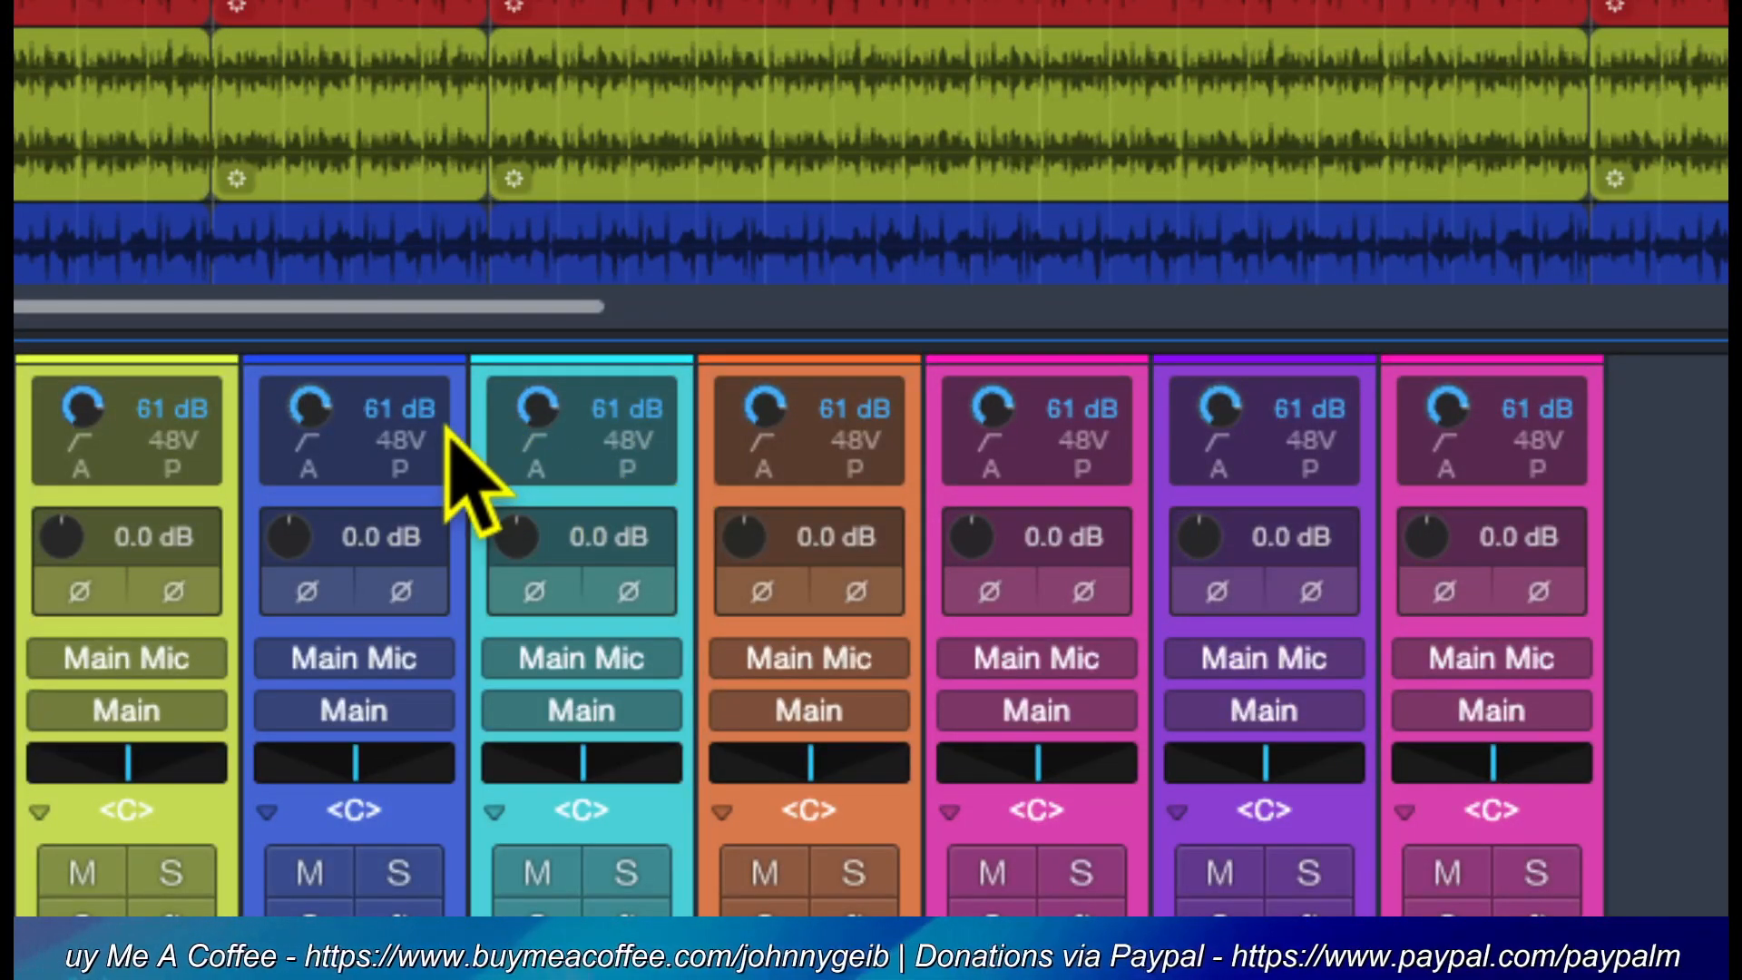
{"action": "mouse_move", "coordinate": [309, 449]}
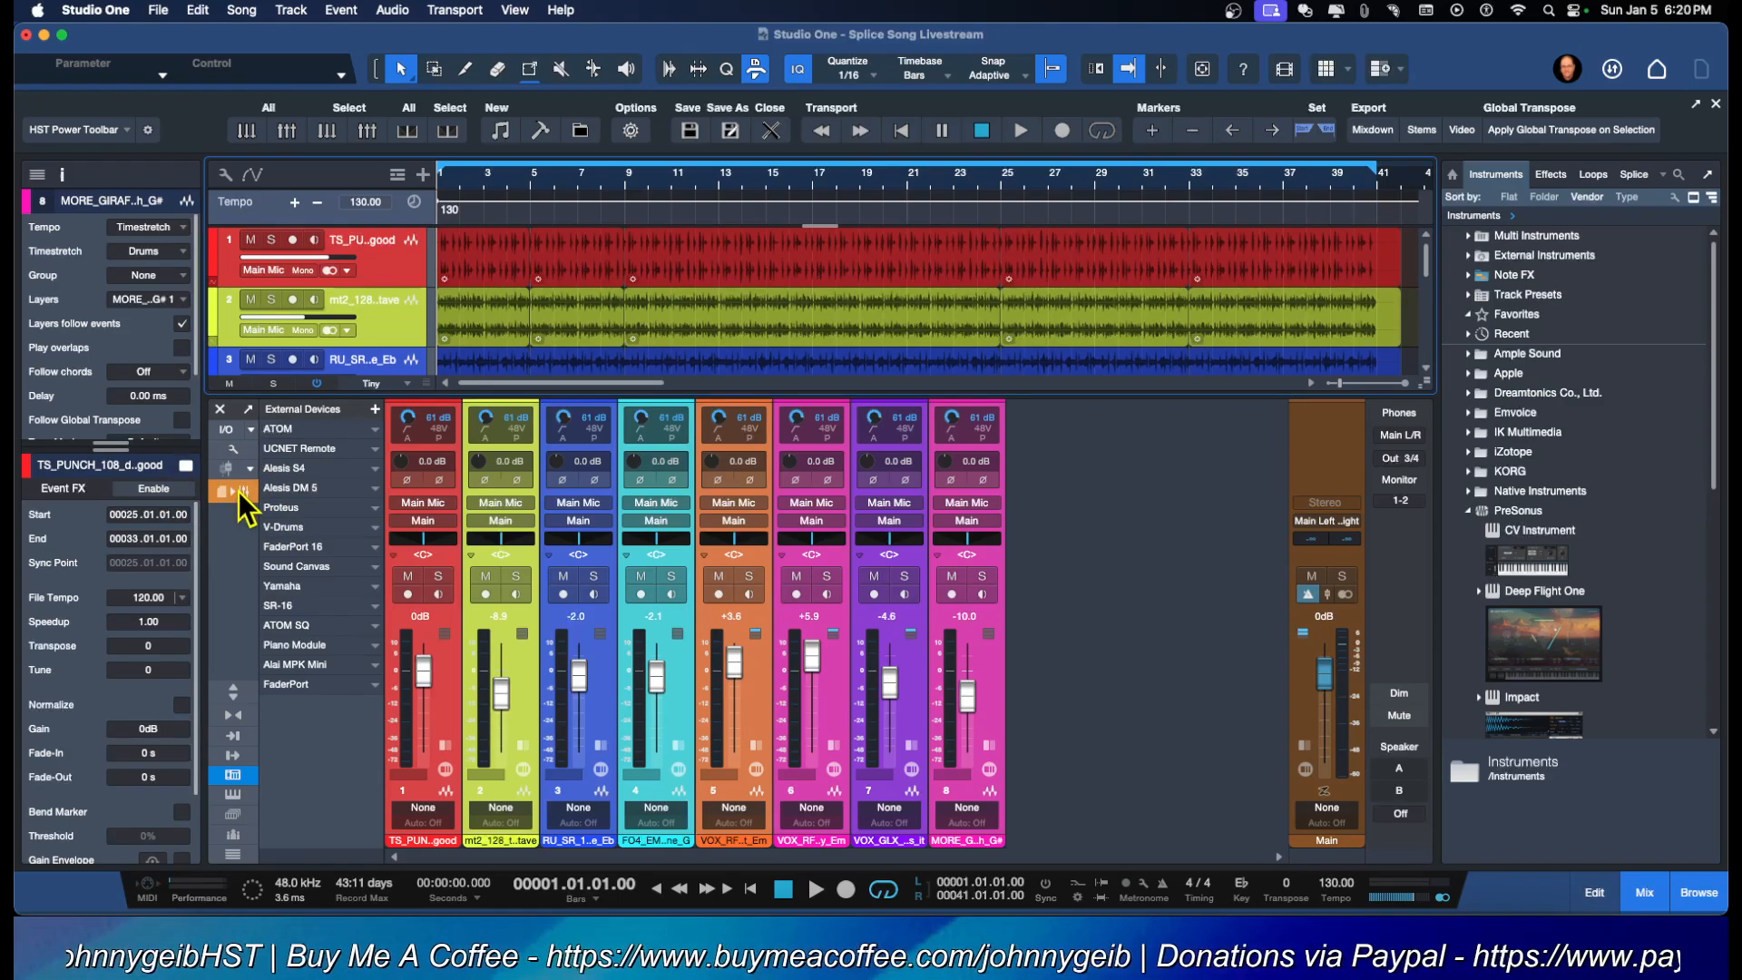
{"action": "mouse_move", "coordinate": [224, 491]}
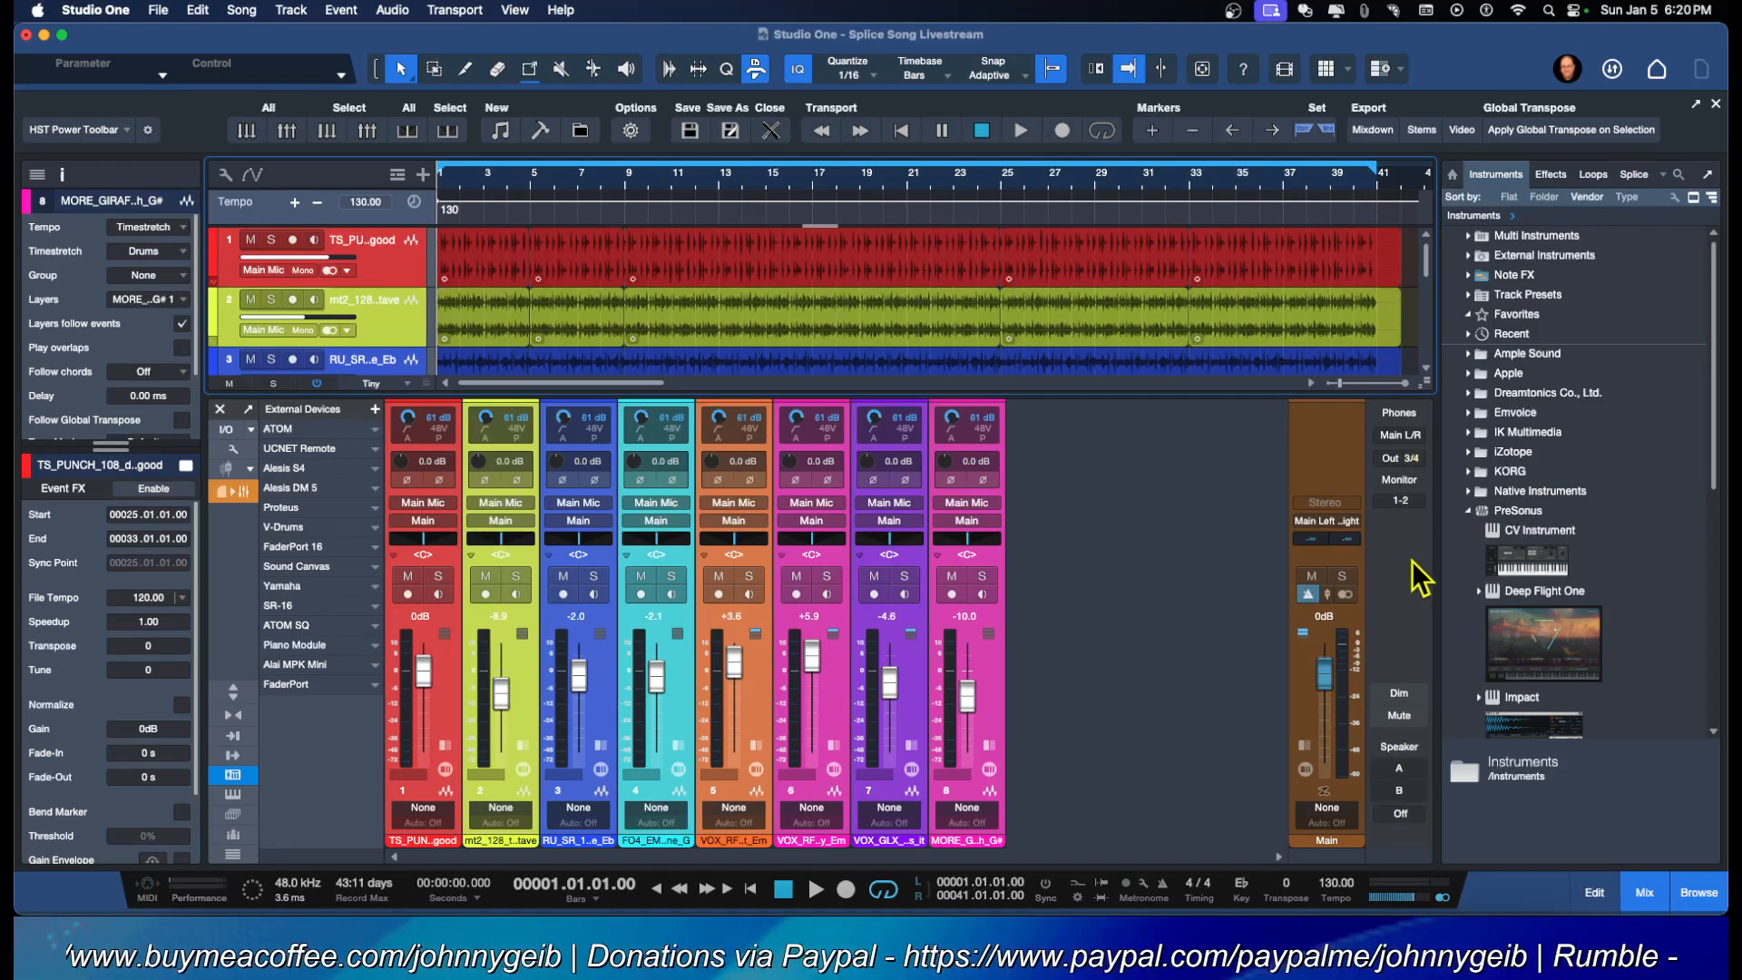
{"action": "mouse_move", "coordinate": [1440, 623]}
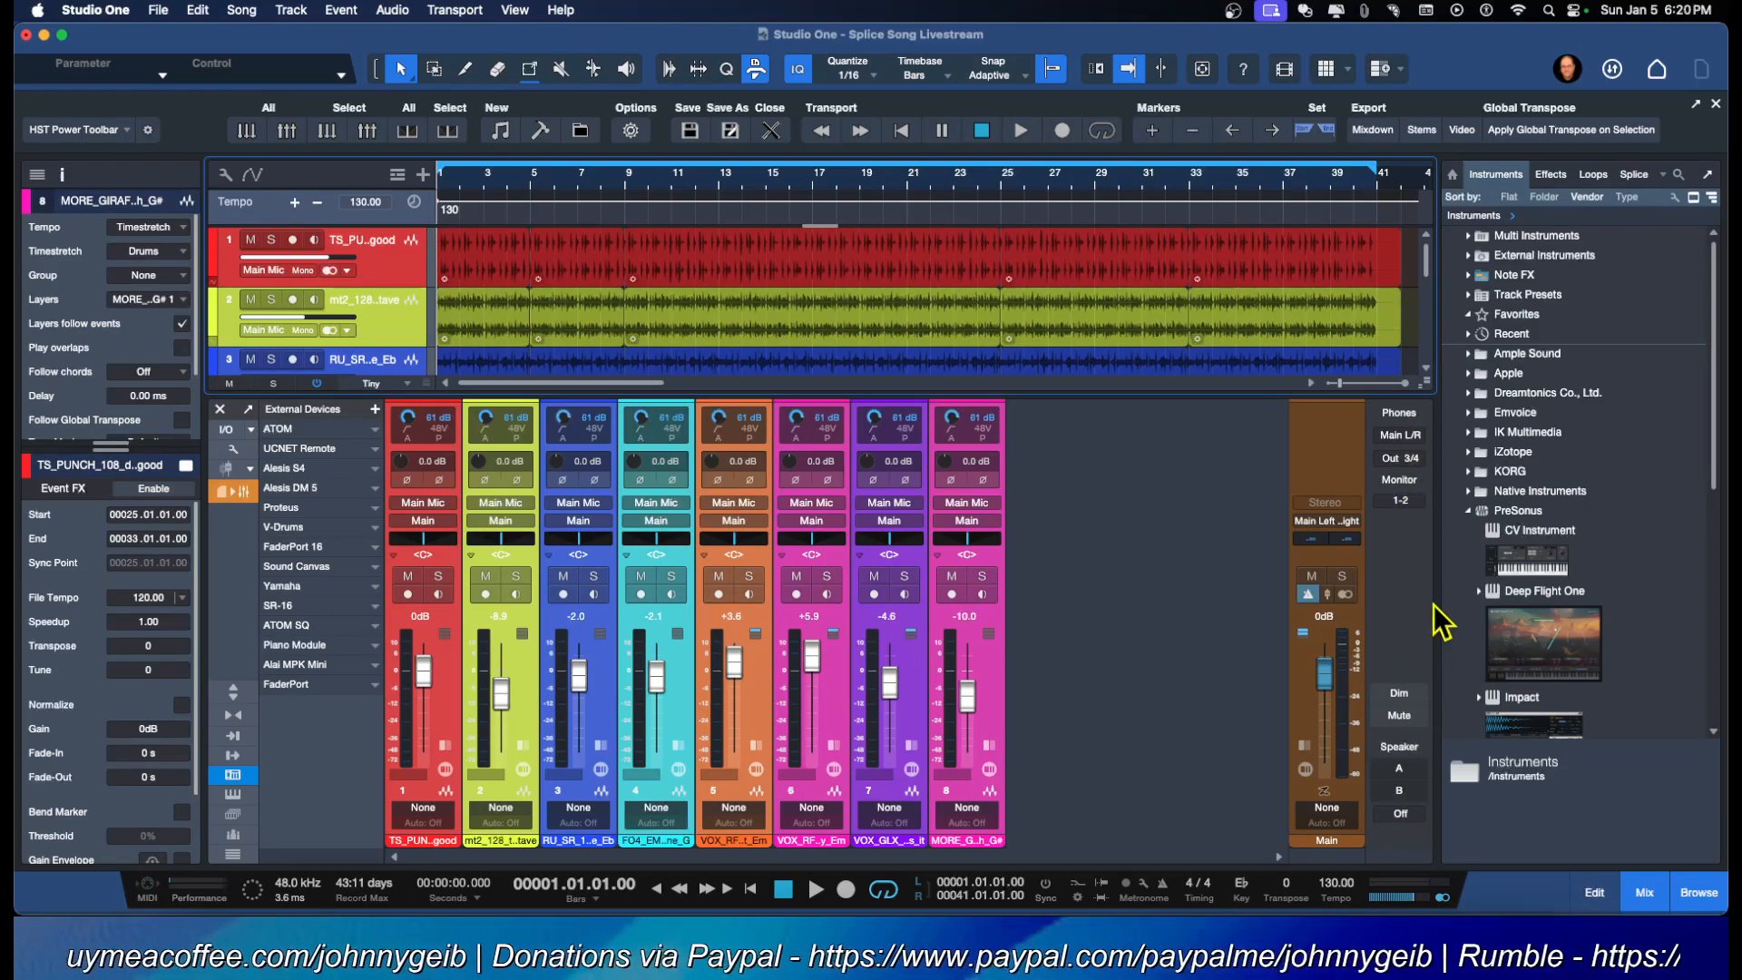